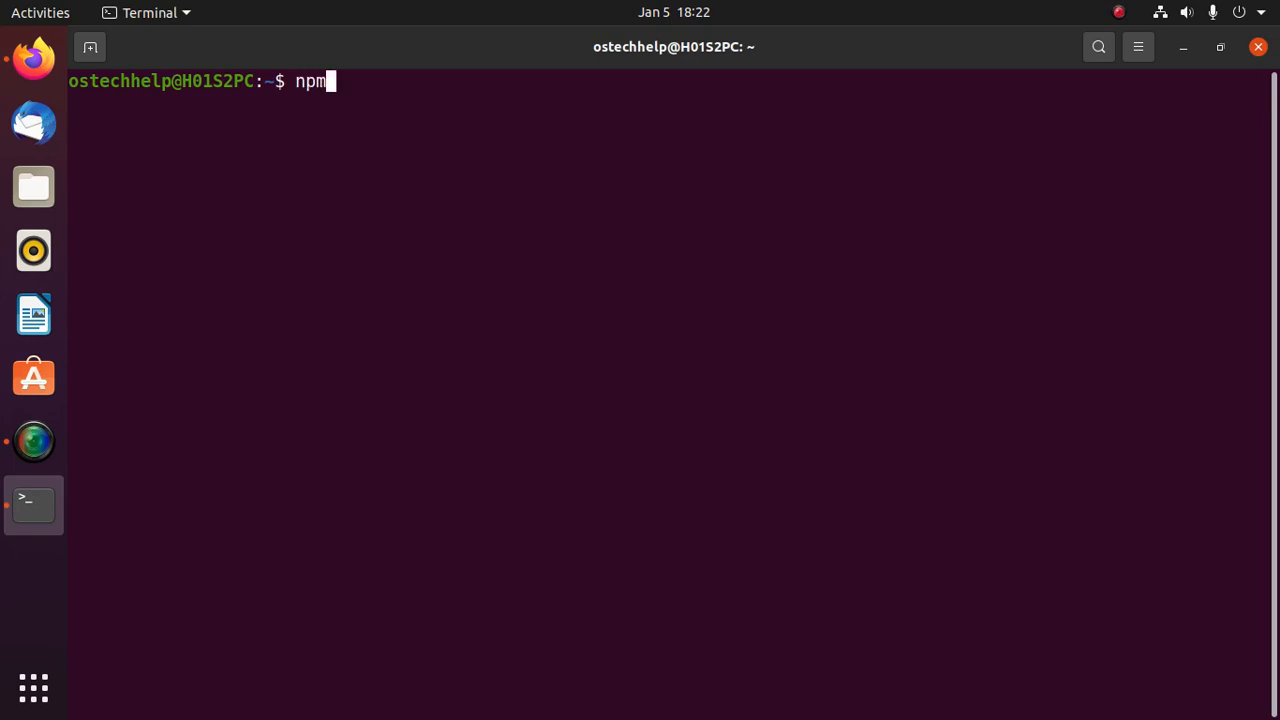
Step: Run npm --version, which errors on unsupported Node.js v10.19.0, then clear the screen
type("--vers")
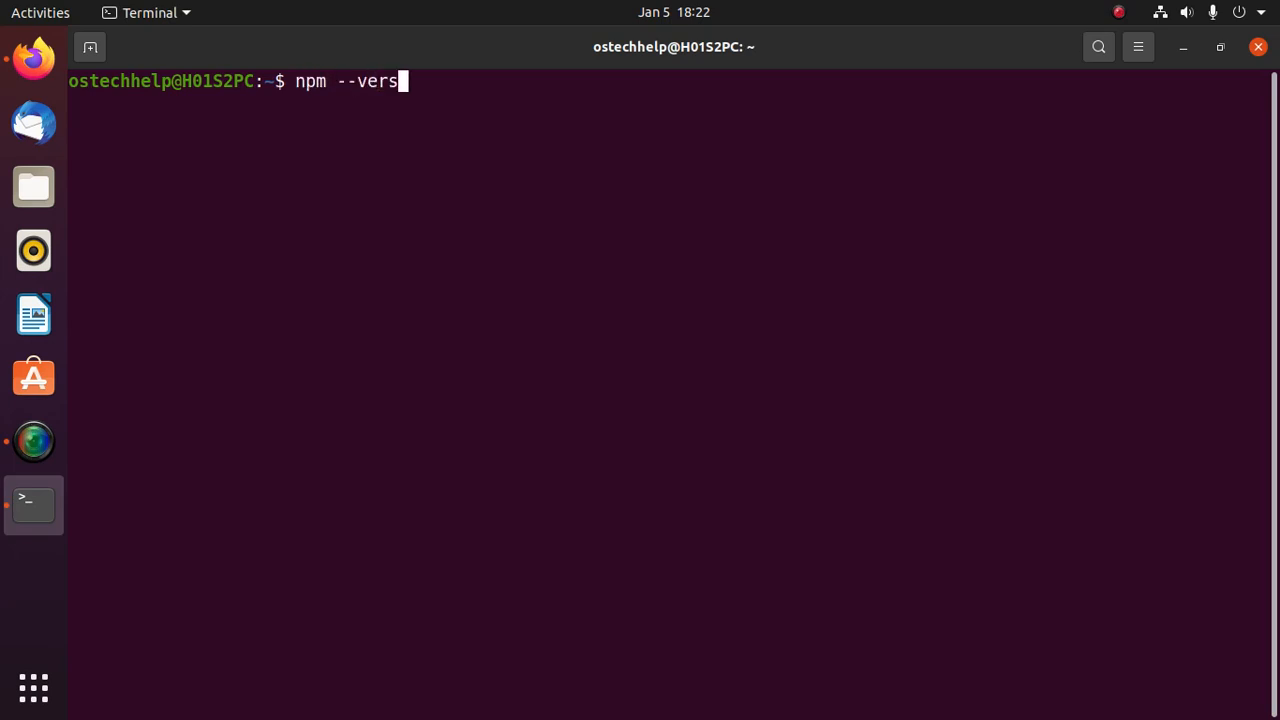
key("Return")
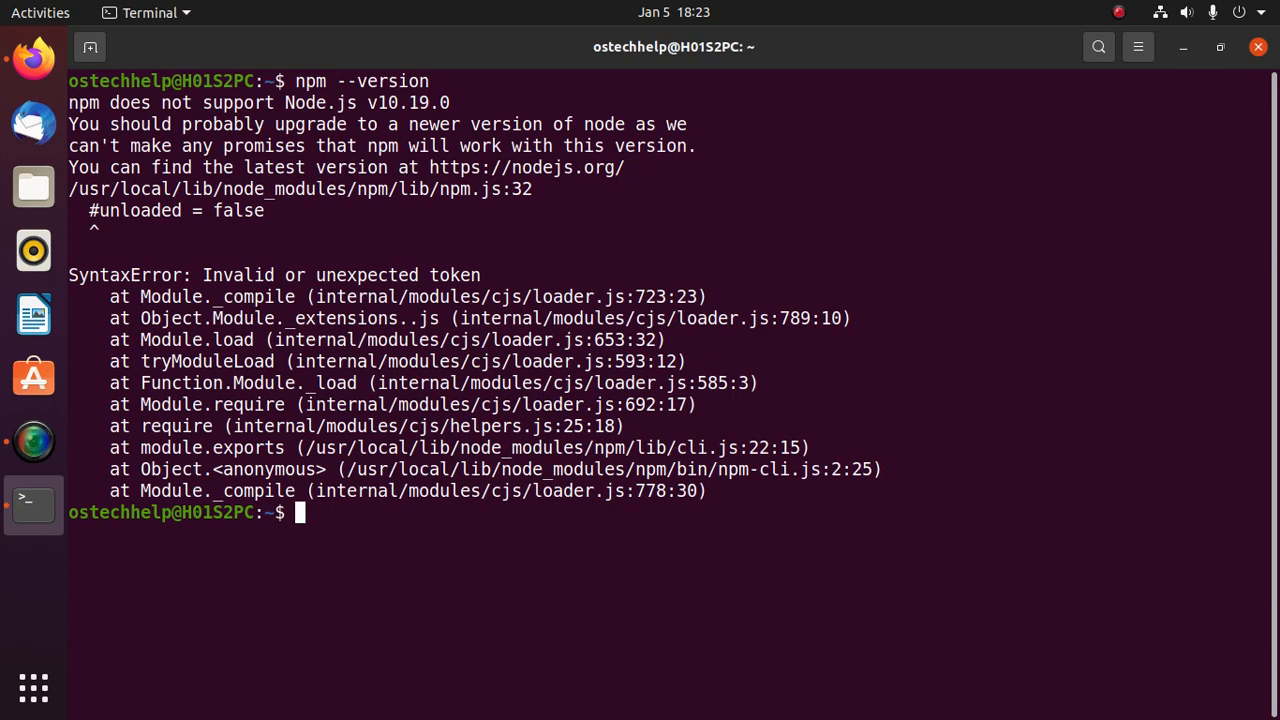
type("clea")
type("sudo ap")
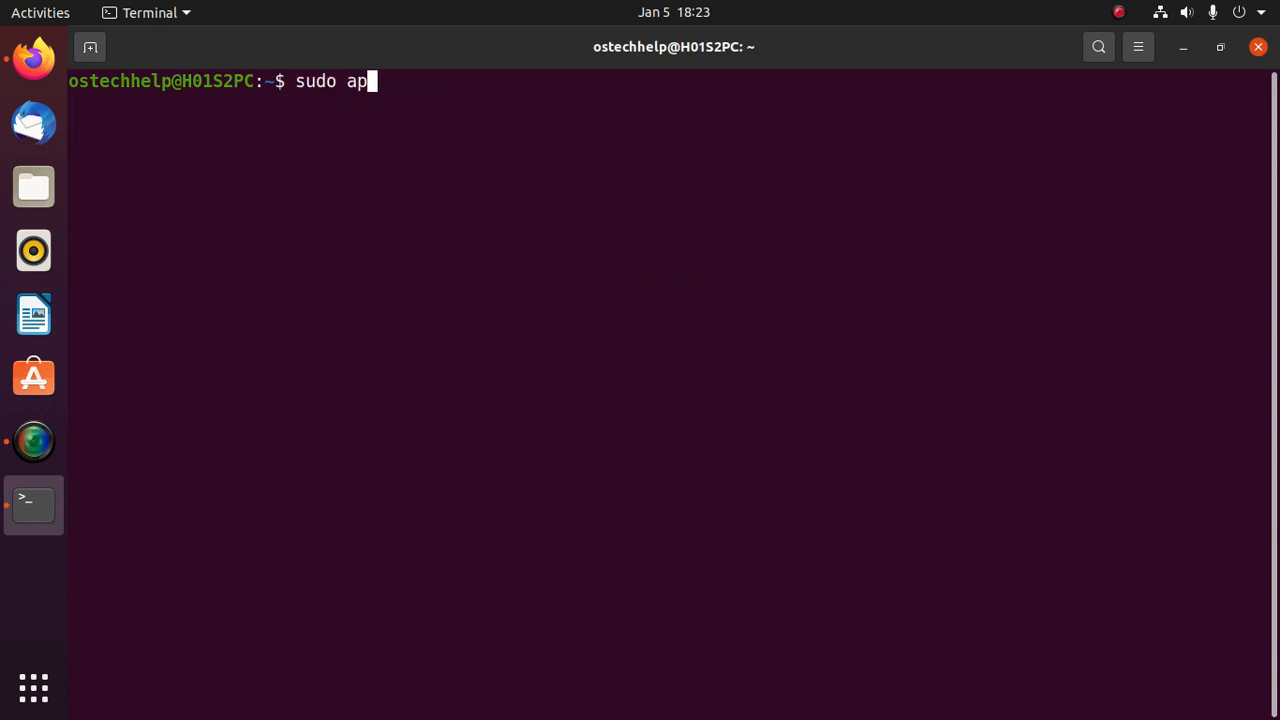
Step: Run sudo apt purge npm node with the administrator password, which fails on the unknown package
type("t")
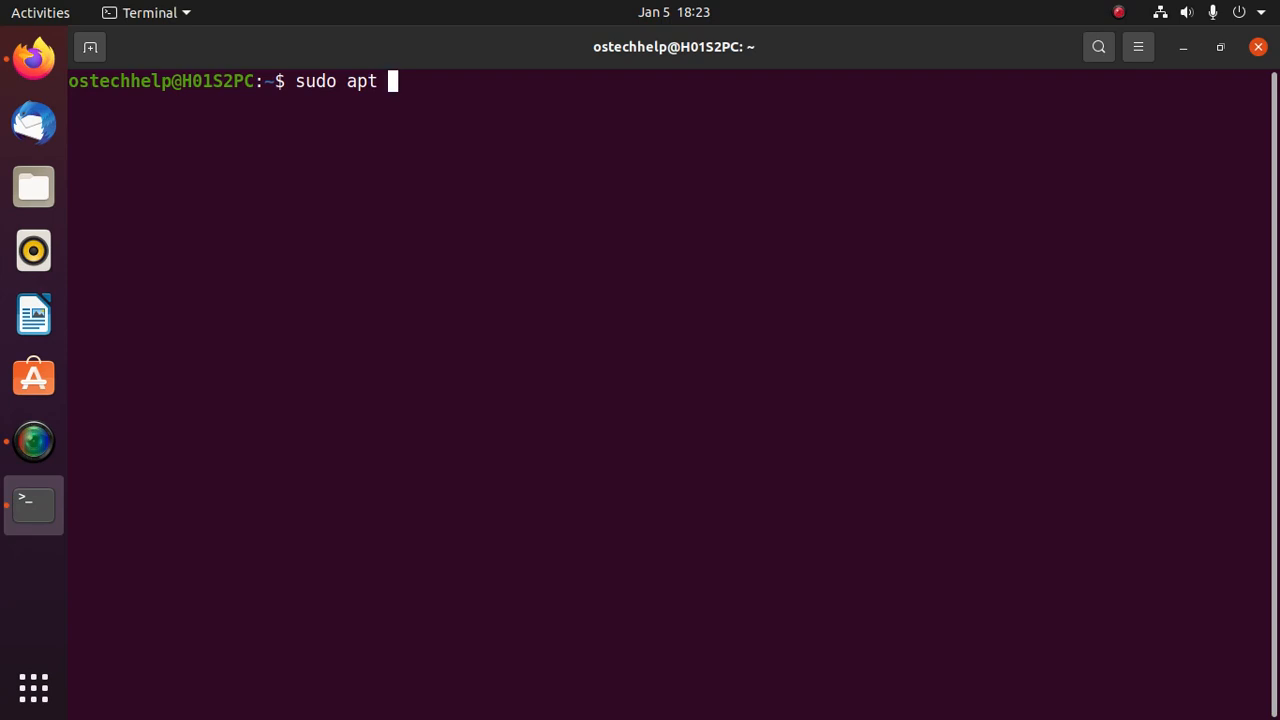
type("purge")
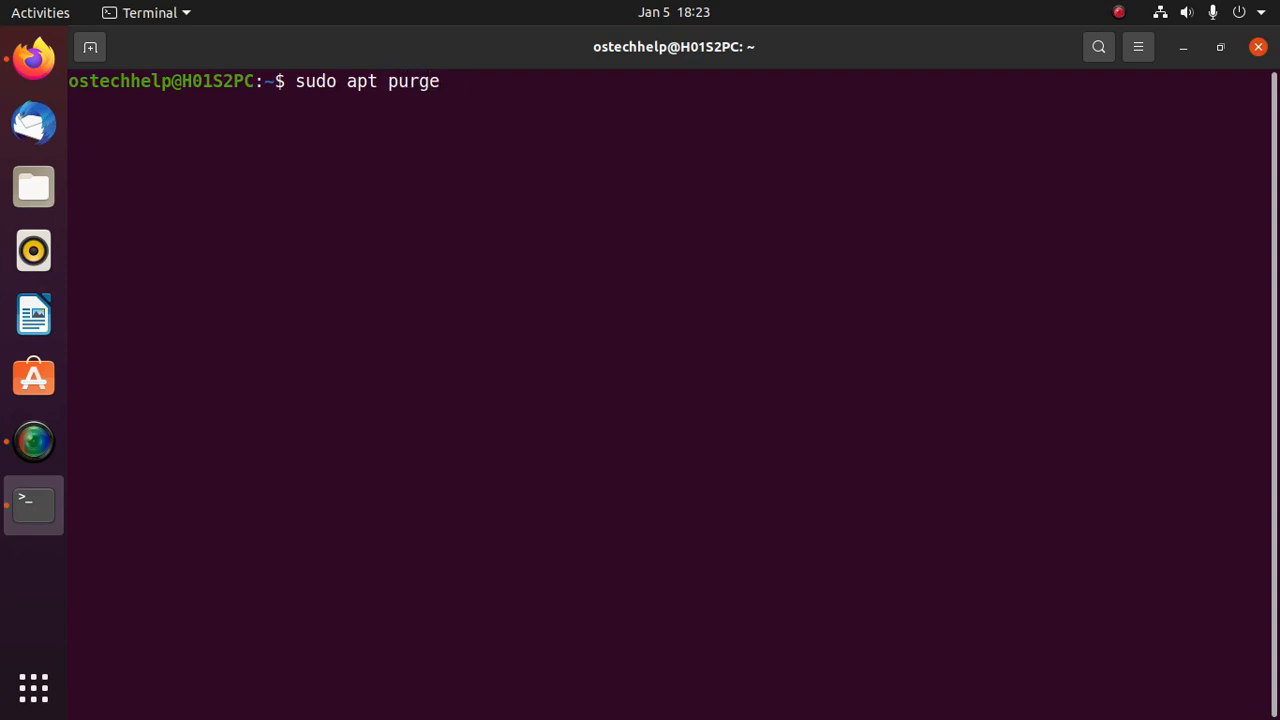
type("npm node")
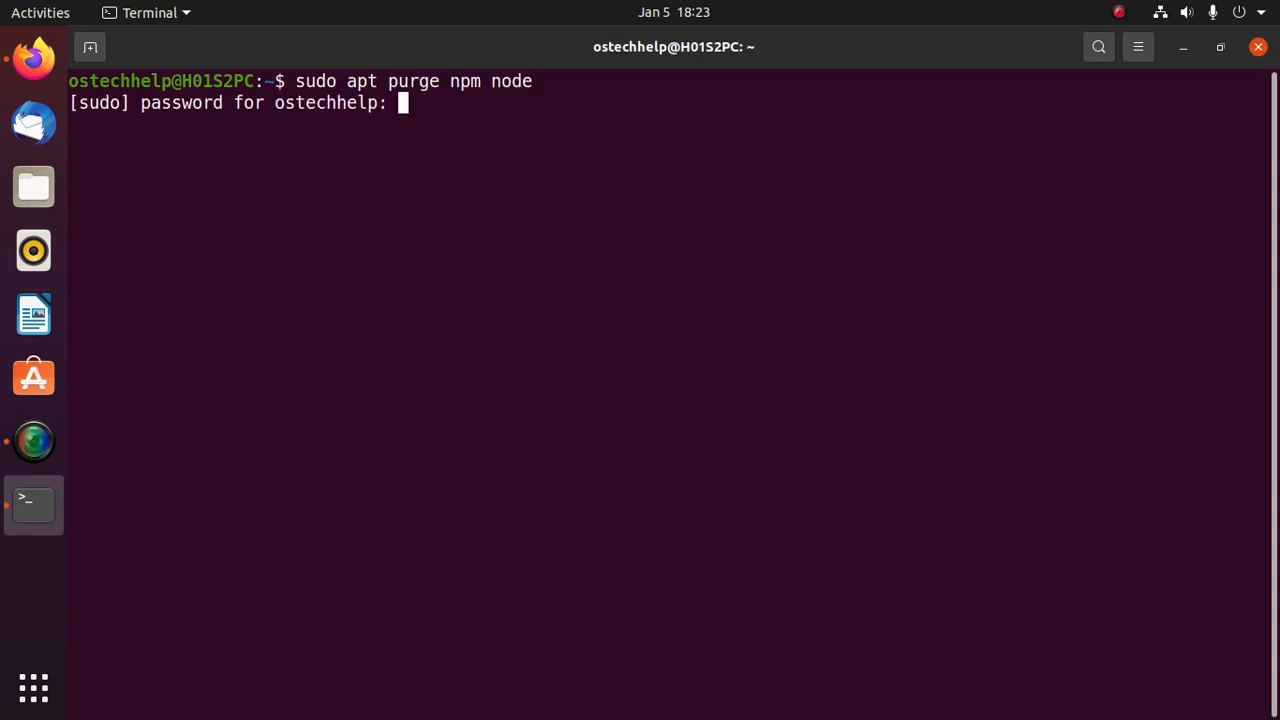
key("Return")
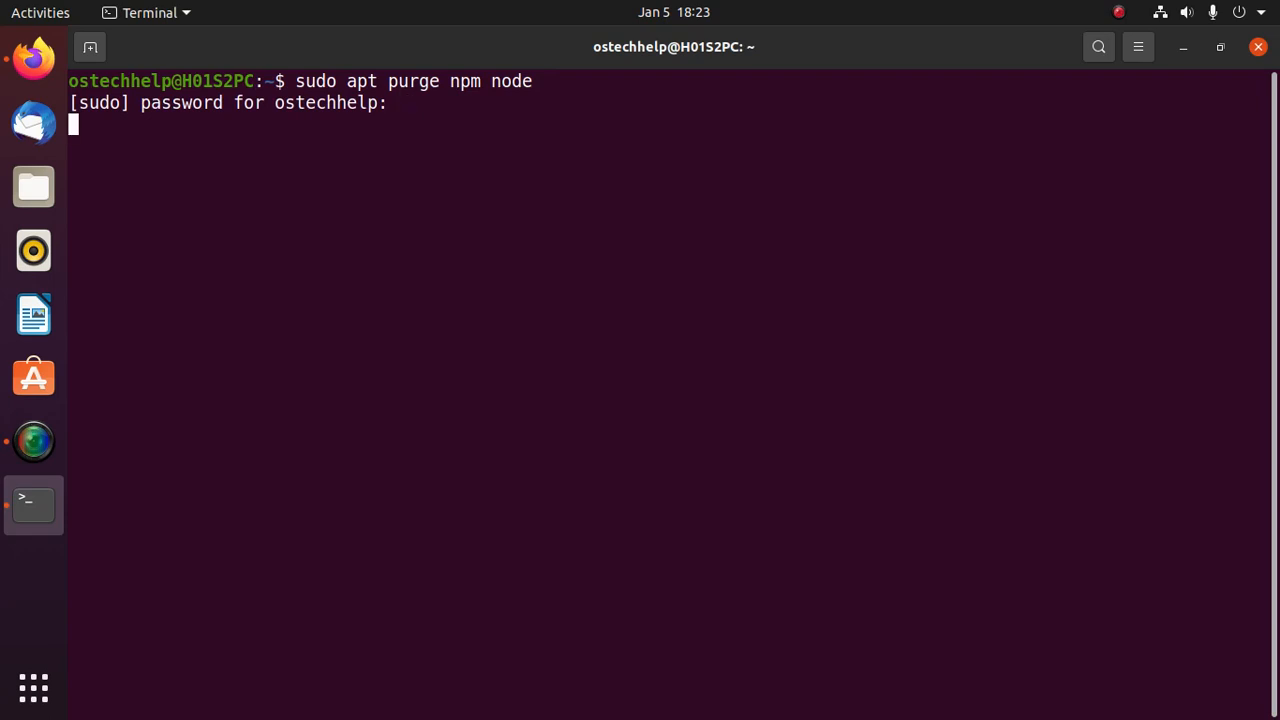
key("Return")
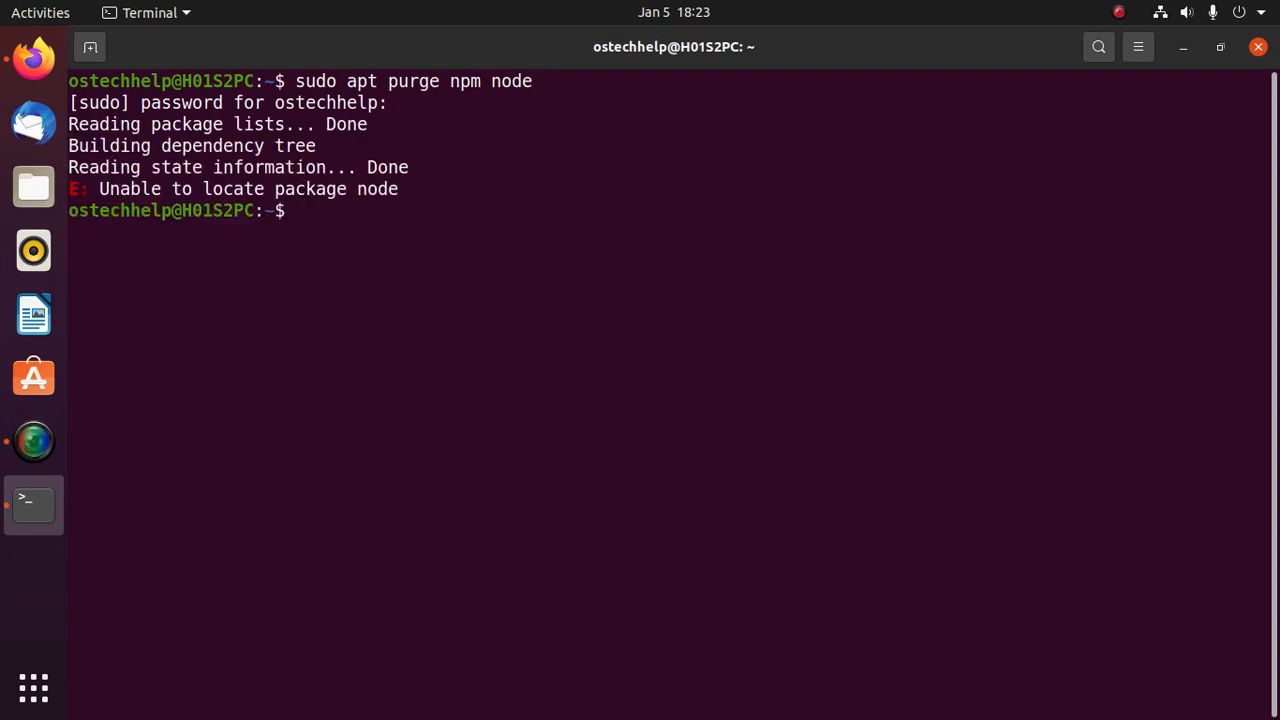
Step: Rerun the purge as sudo apt purge npm nodejs
type("sudo apt purge npm node")
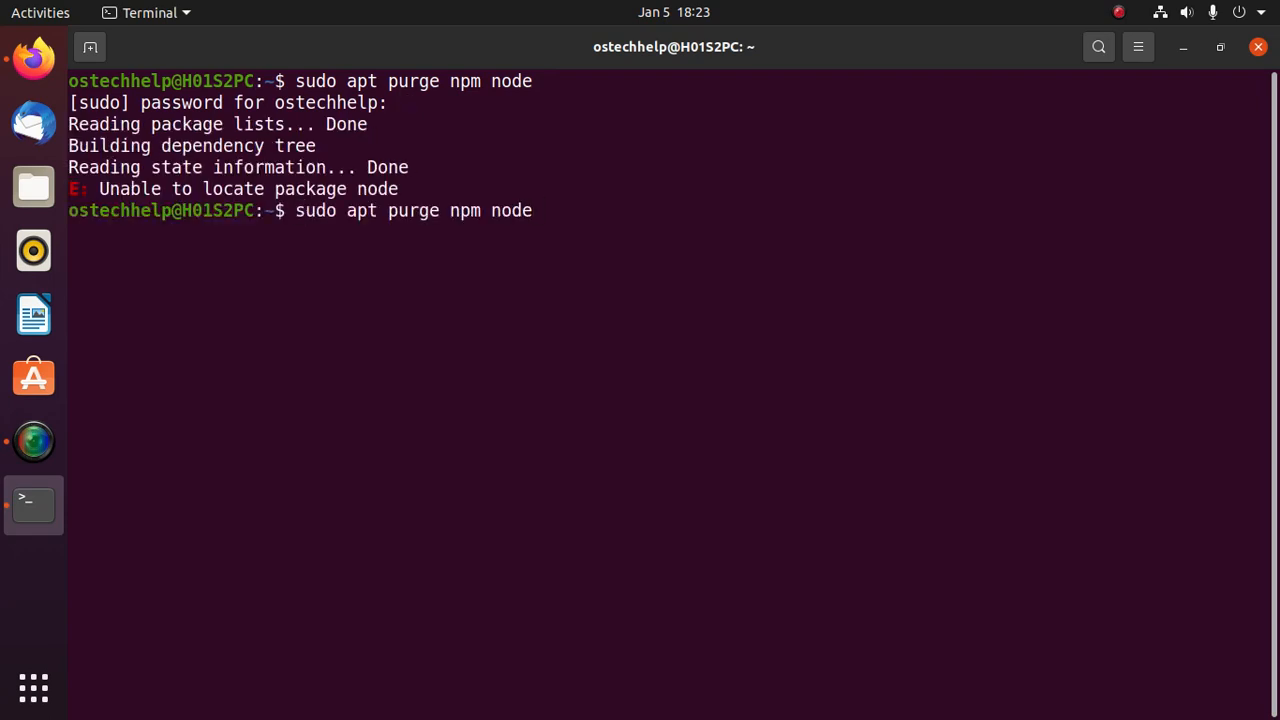
type("js")
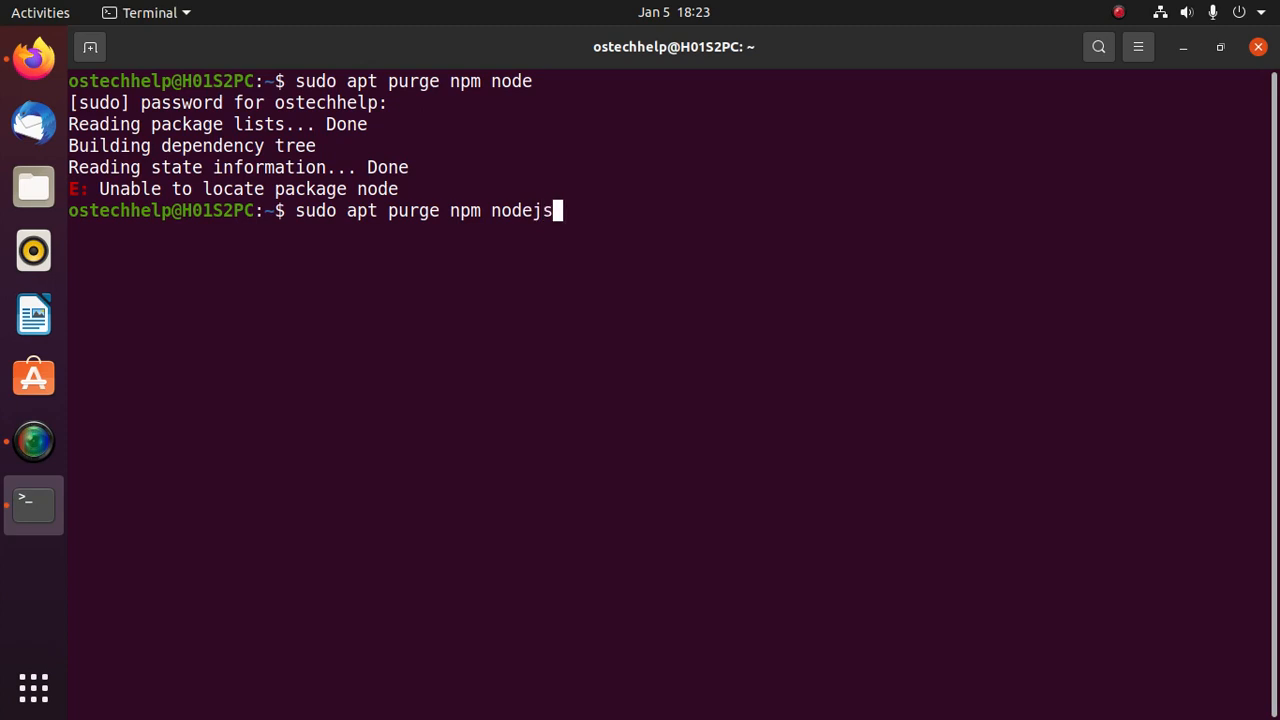
key("Return")
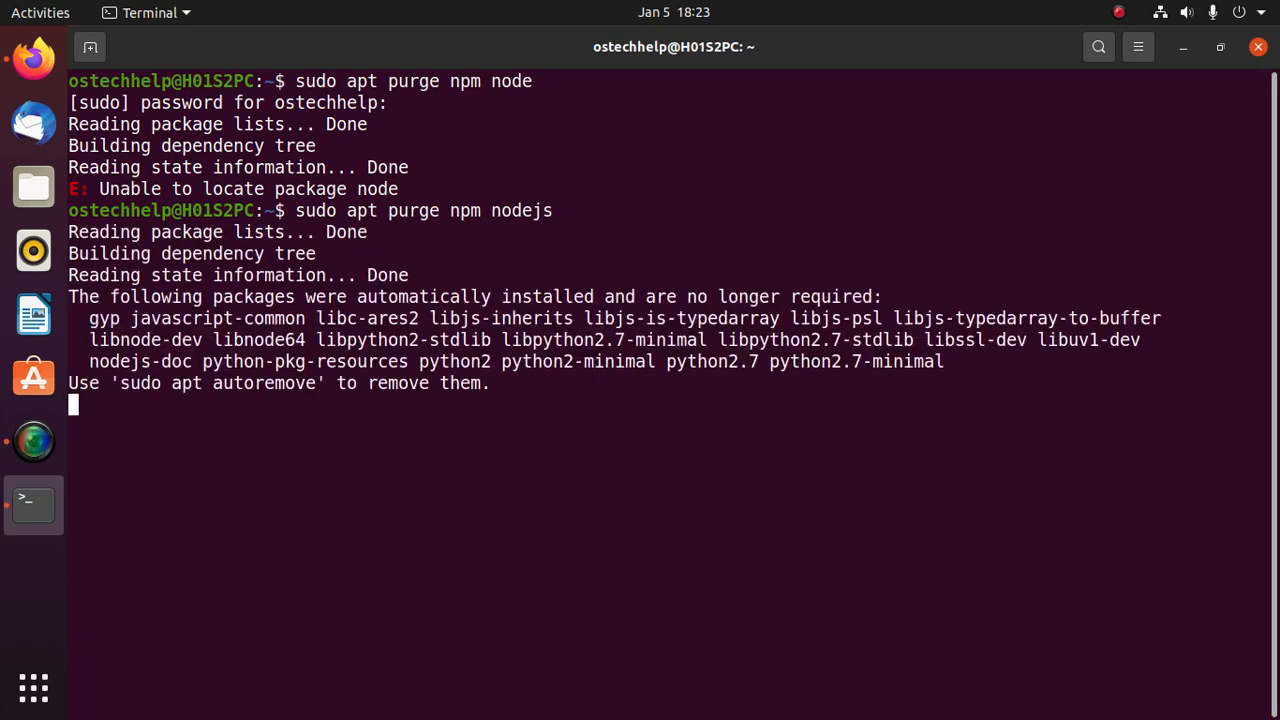
Step: Answer Y to continue so apt purges the 278 packages and their configuration files
type("Y/n] Y")
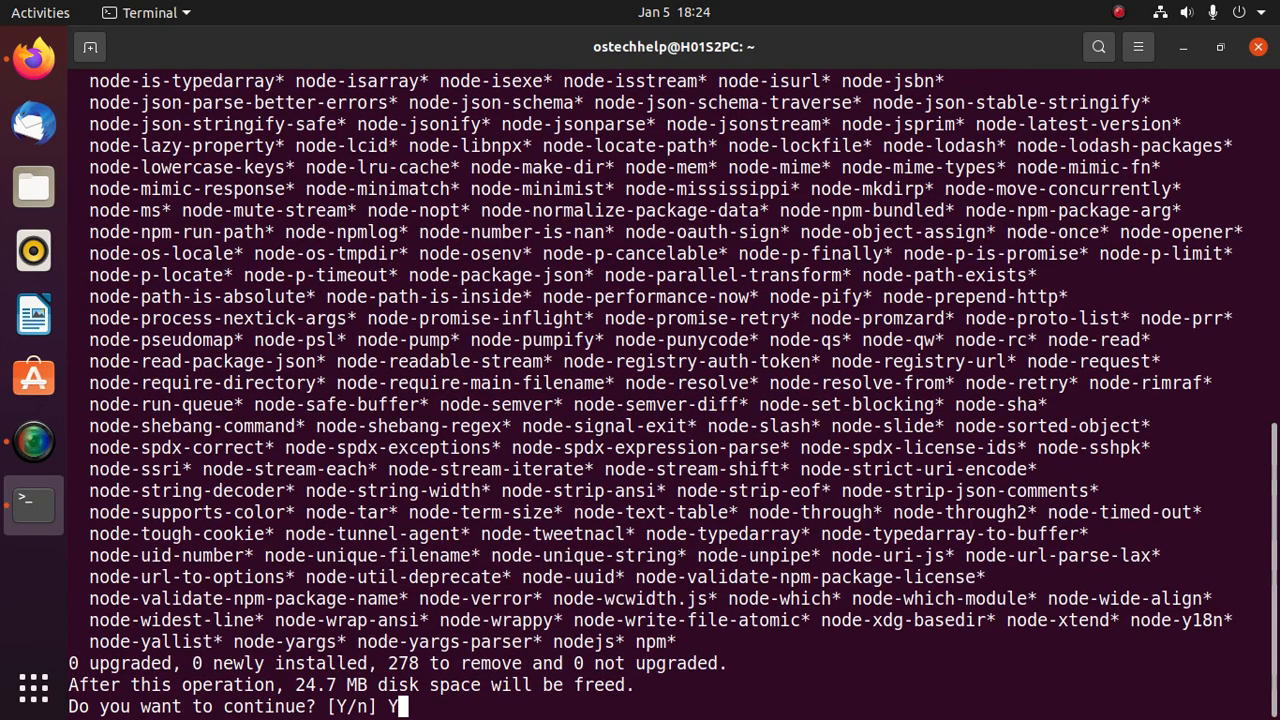
key("Return")
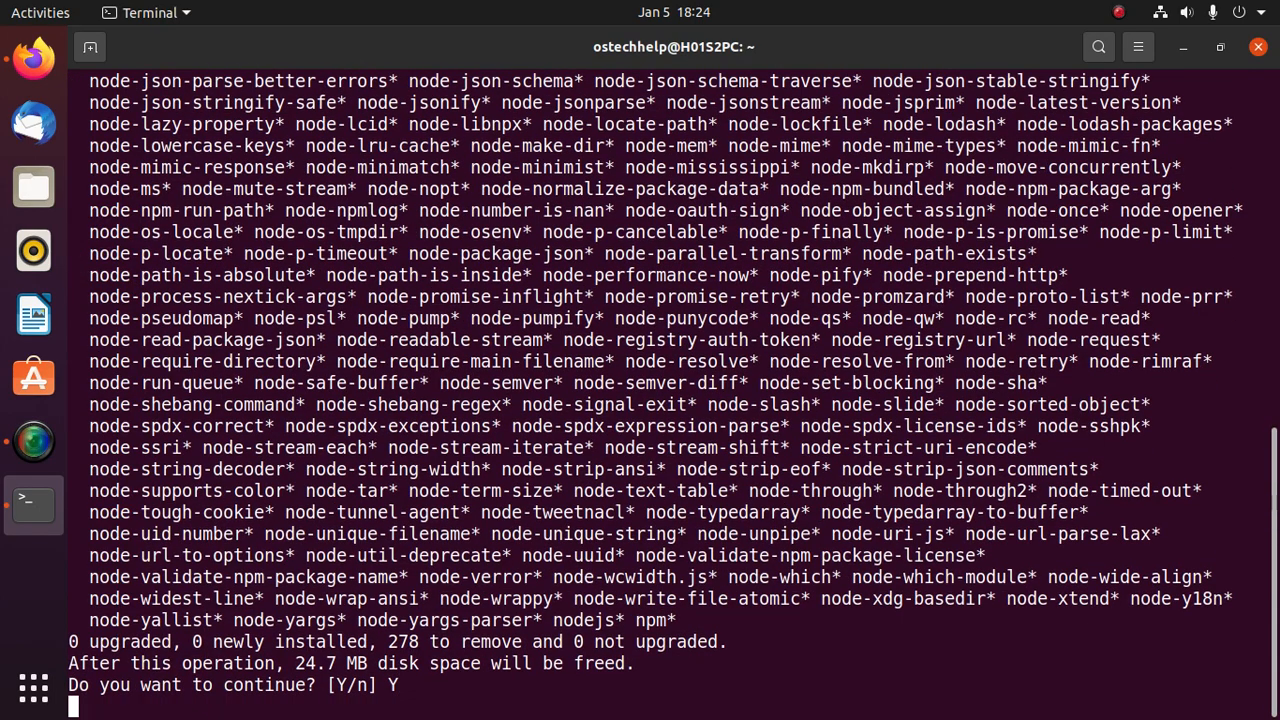
key("Return")
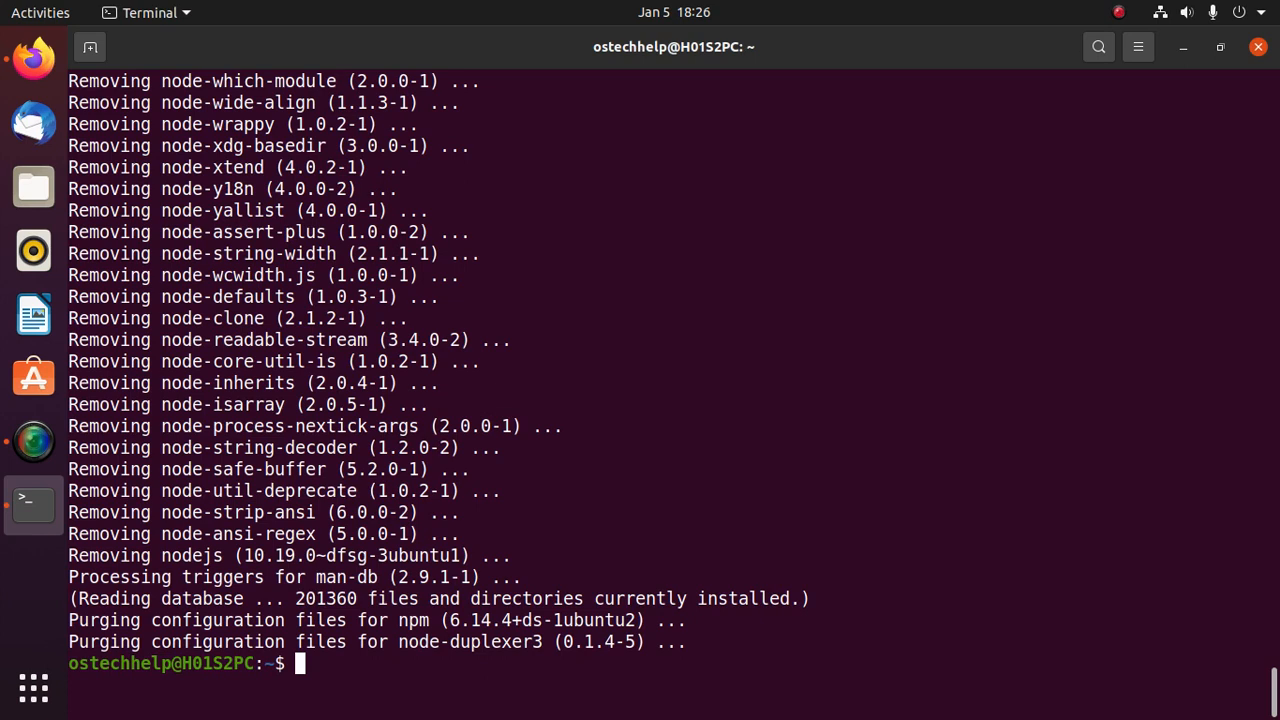
Step: Run node --version, correcting a typo, which reports node not found
type("node")
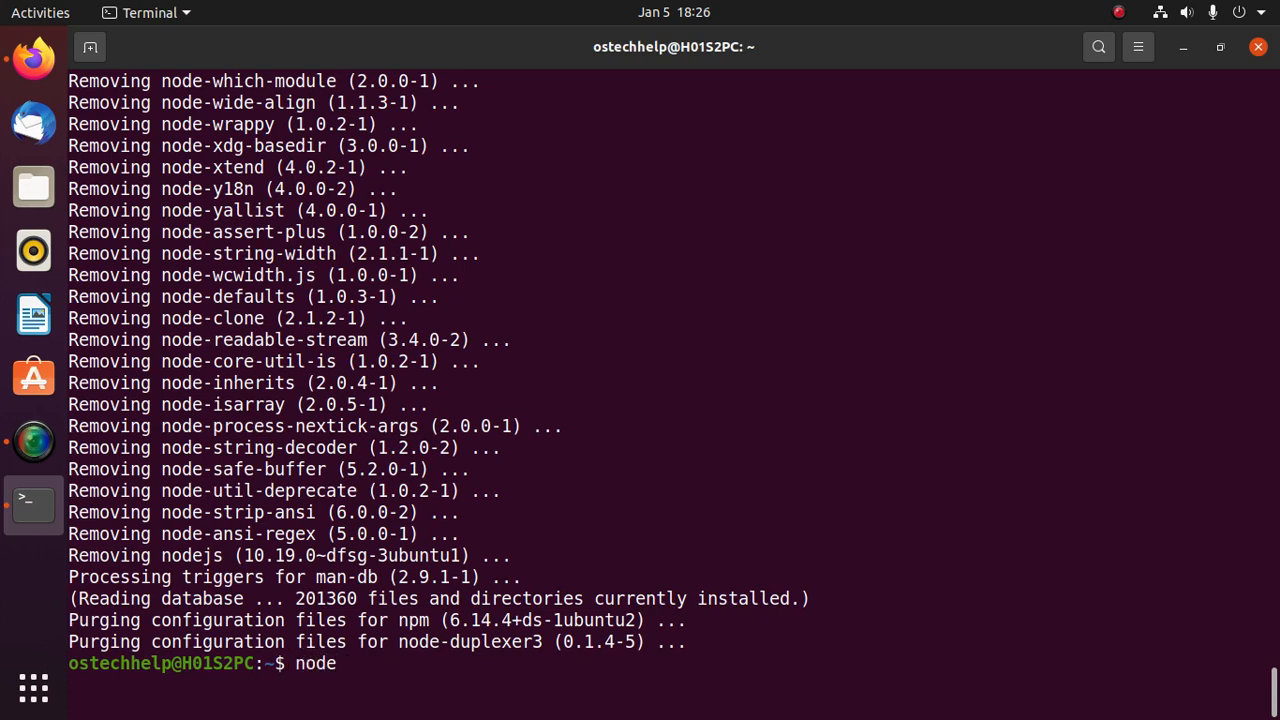
type("--veri")
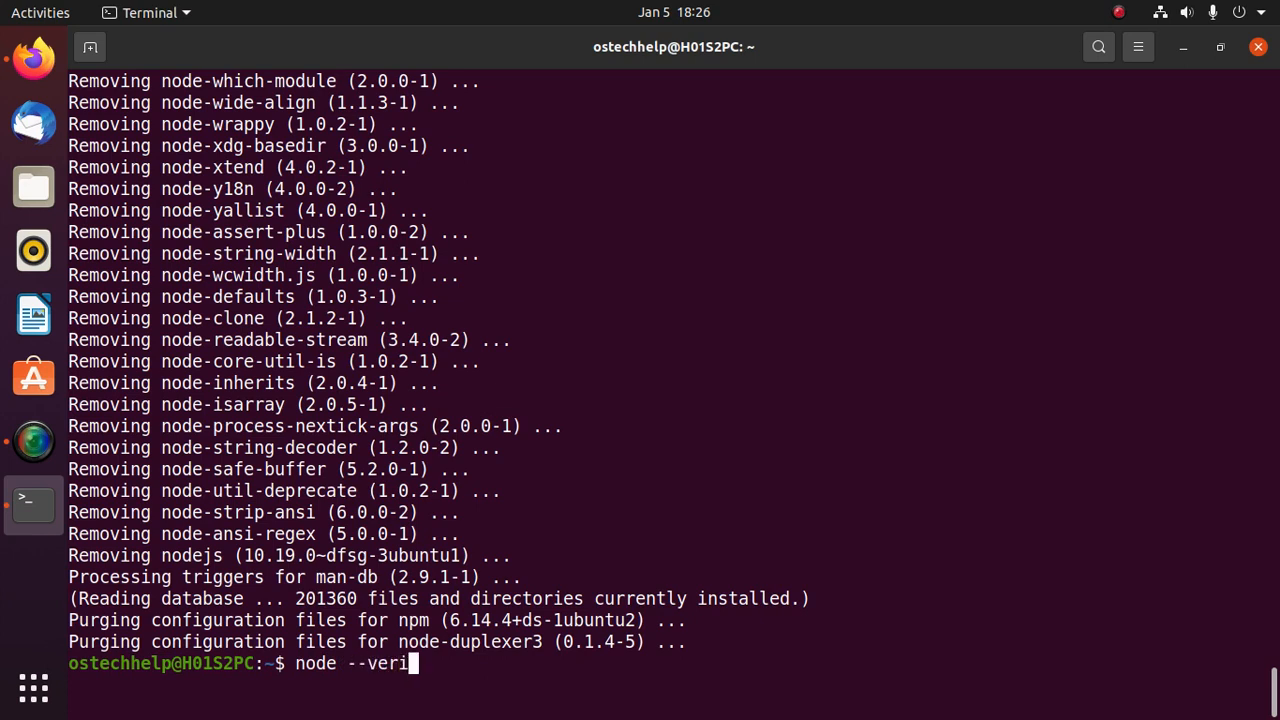
type("on")
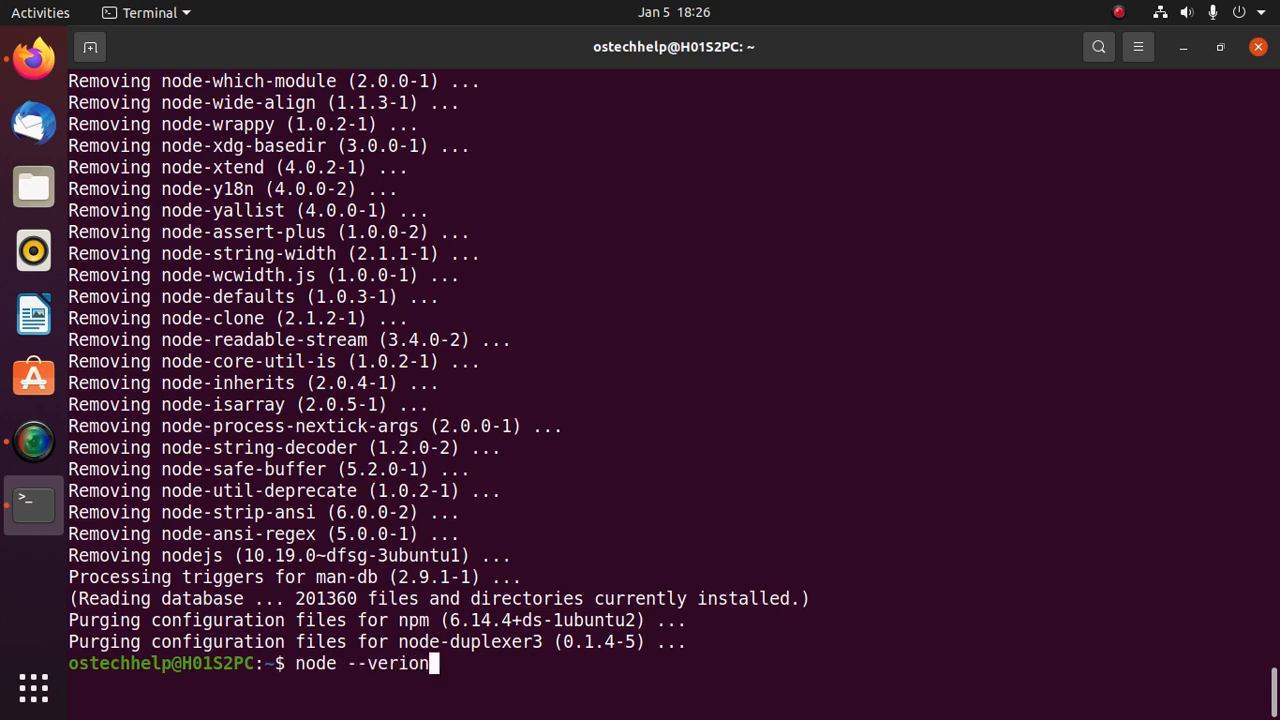
key("BackSpace")
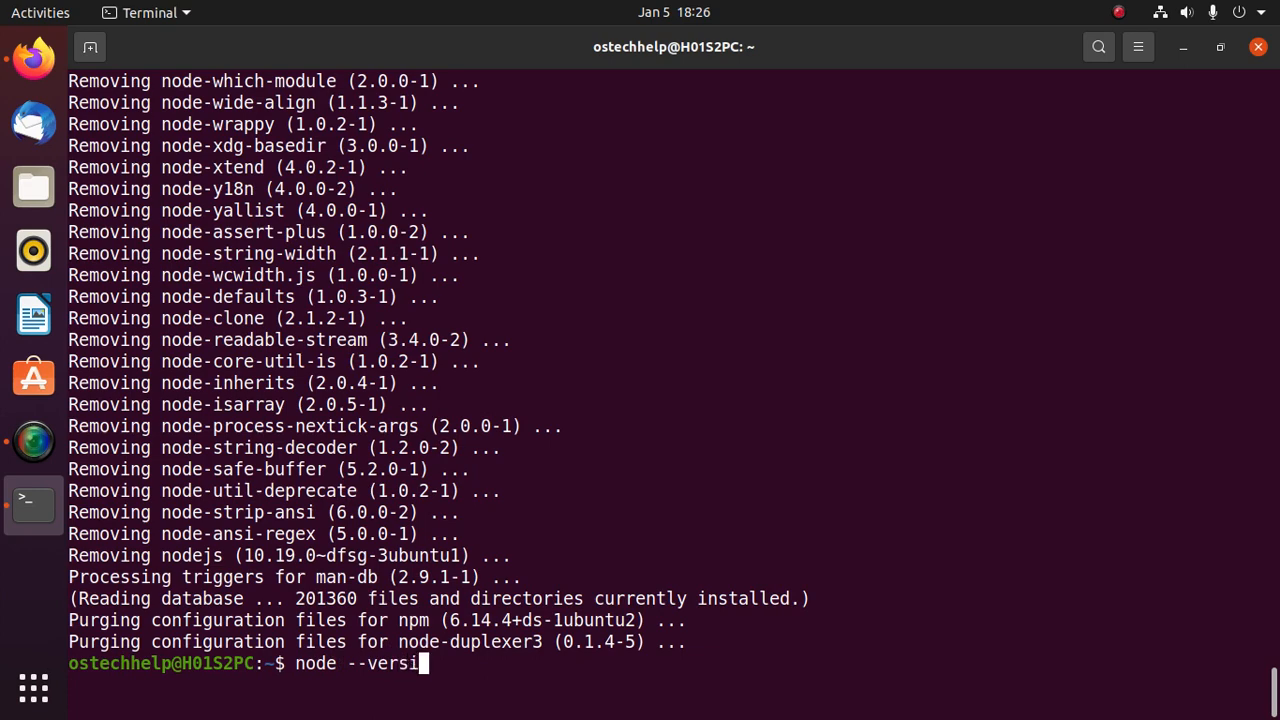
key("BackSpace")
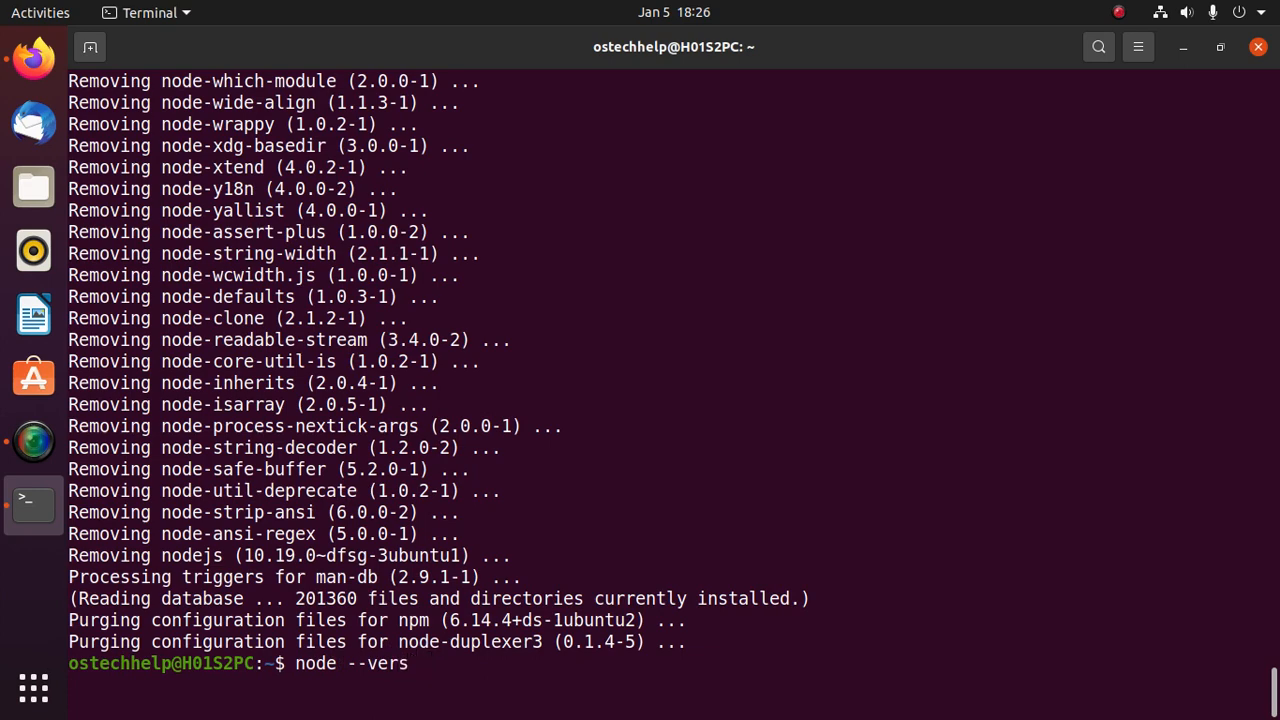
key("Return")
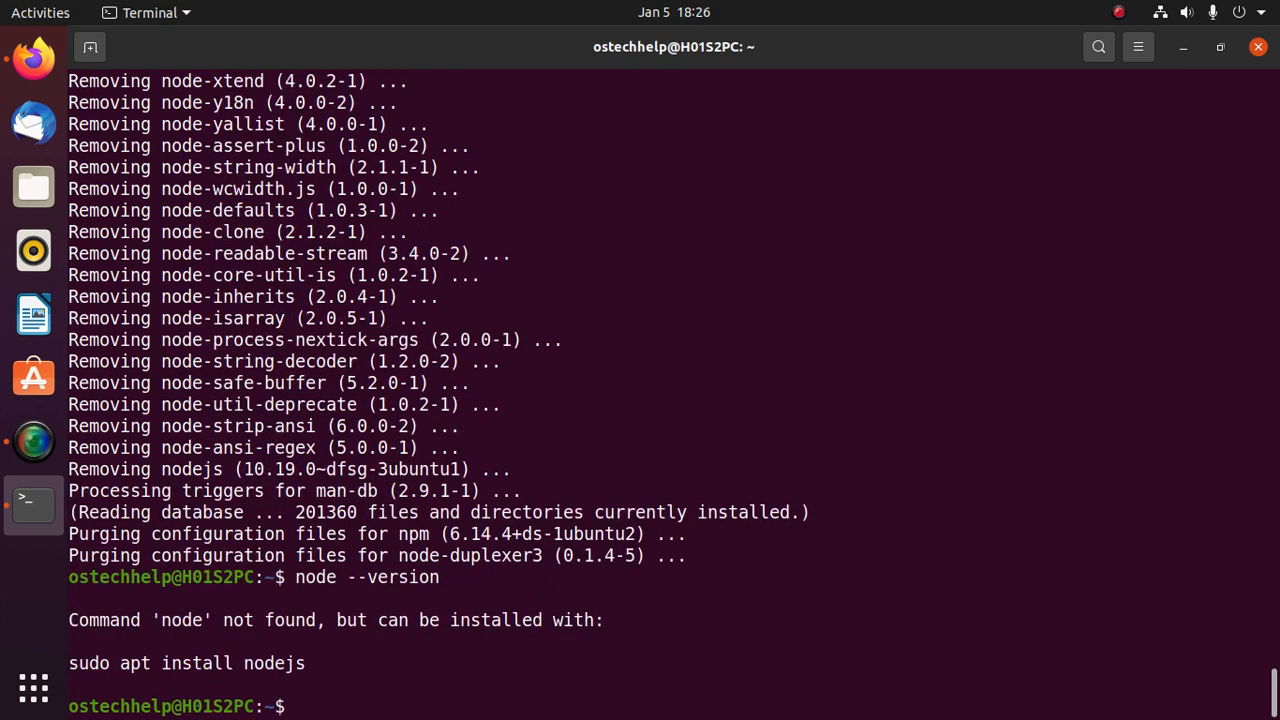
Step: Run npm --version, which fails because node no longer exists
type("node --version")
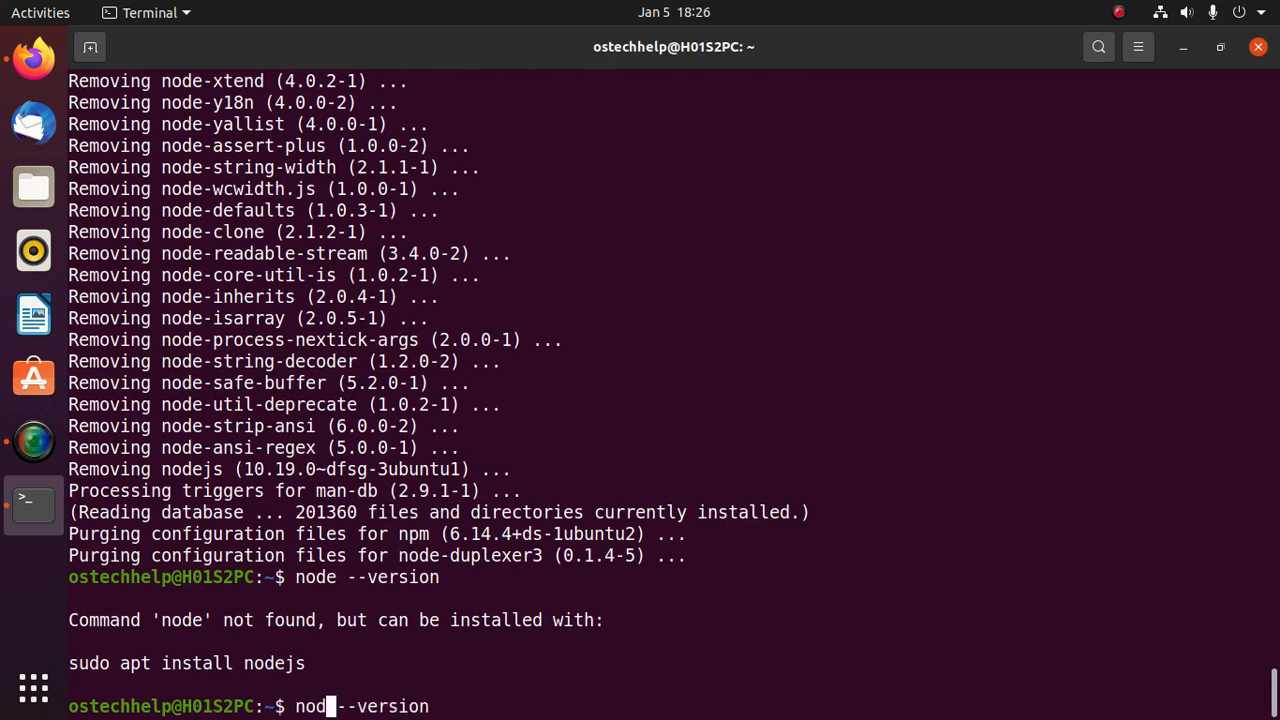
key("Return")
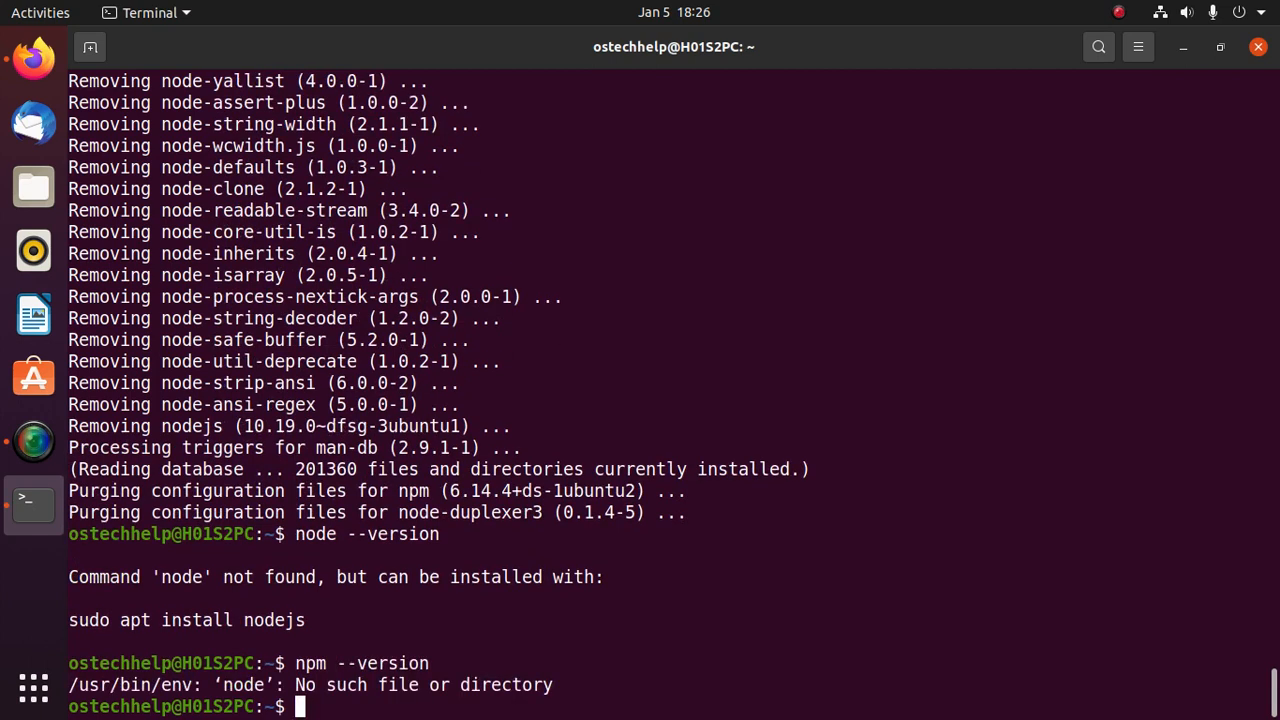
mouse_move(672, 270)
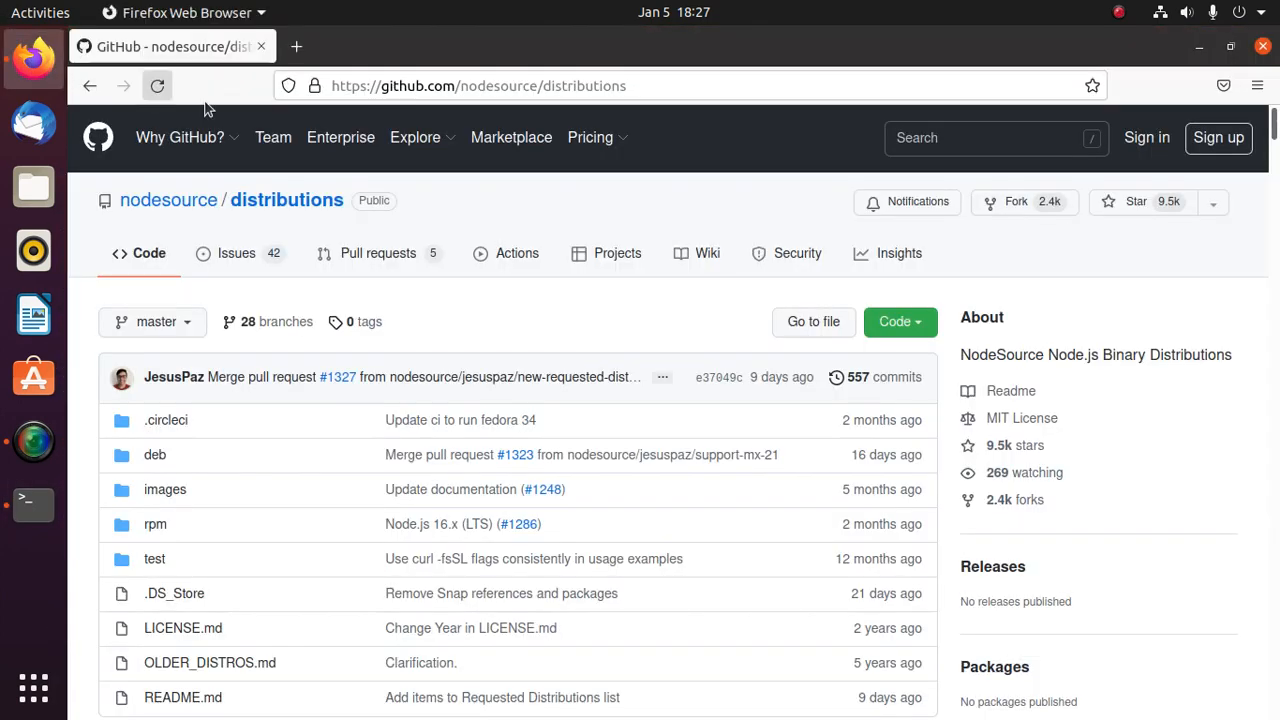
Step: Navigate the nodesource/distributions GitHub page to the Debian and Ubuntu installation instructions
left_click(478, 84)
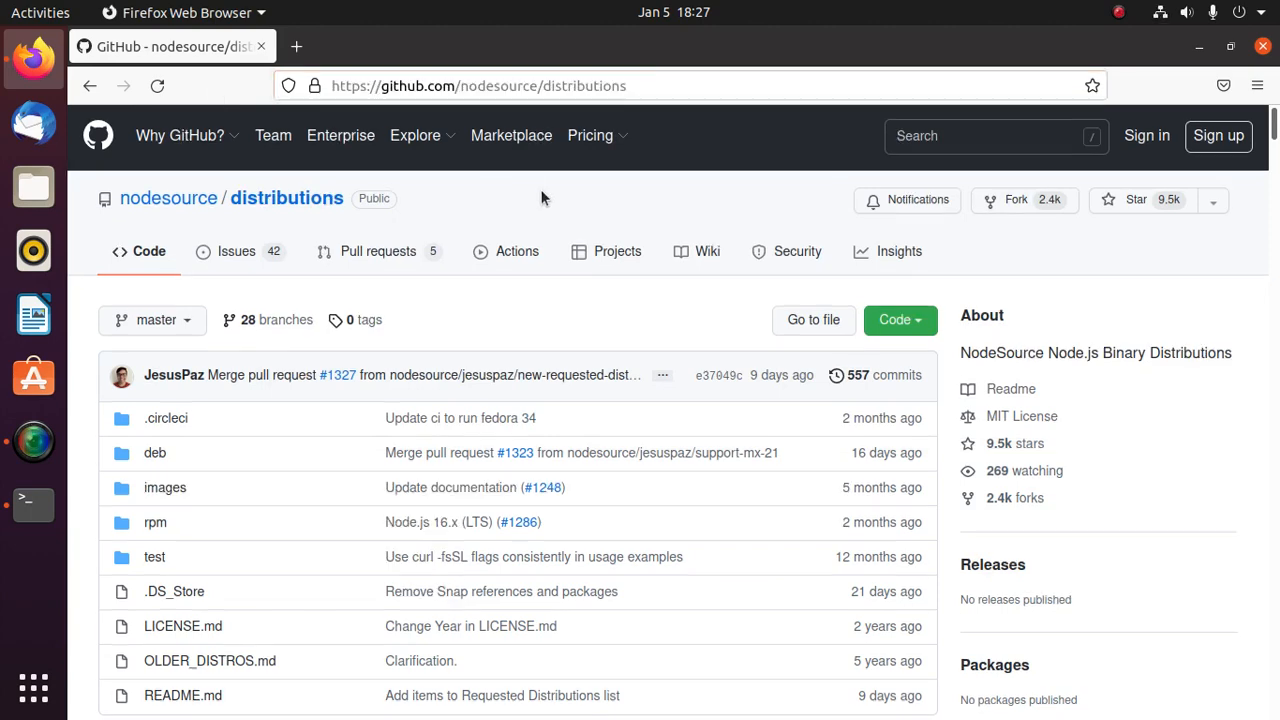
scroll("down", 3)
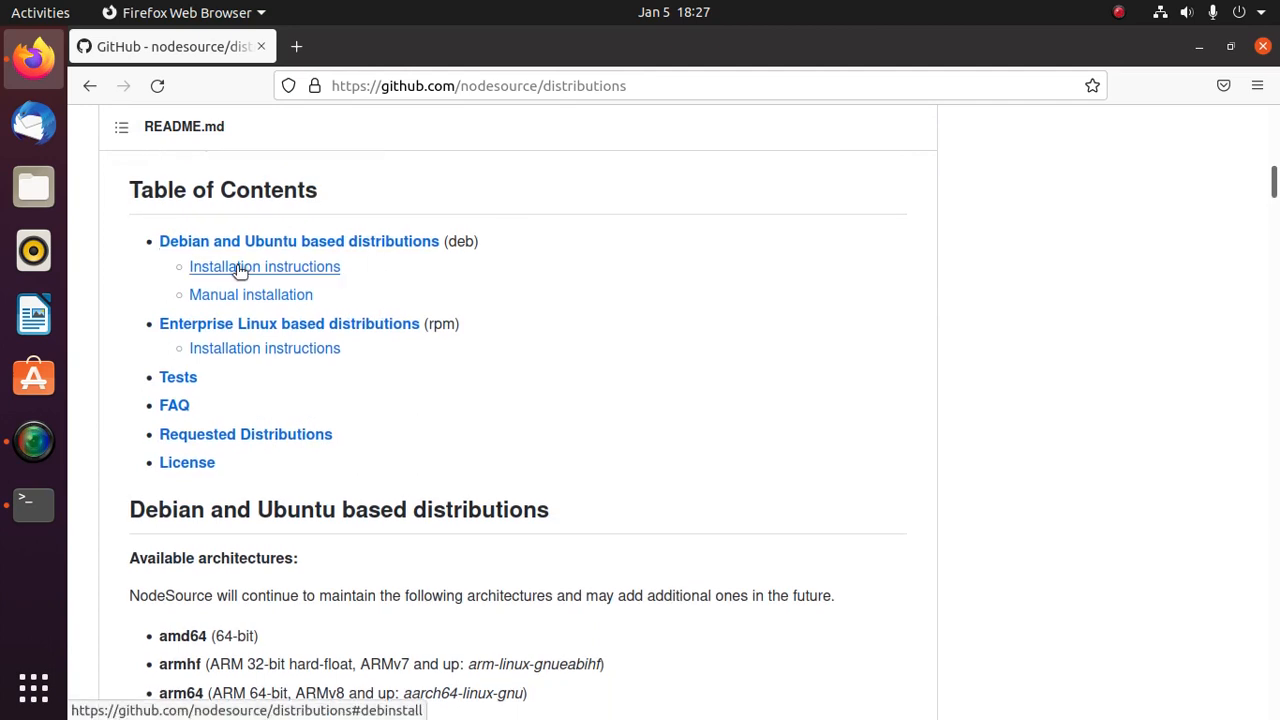
mouse_move(224, 256)
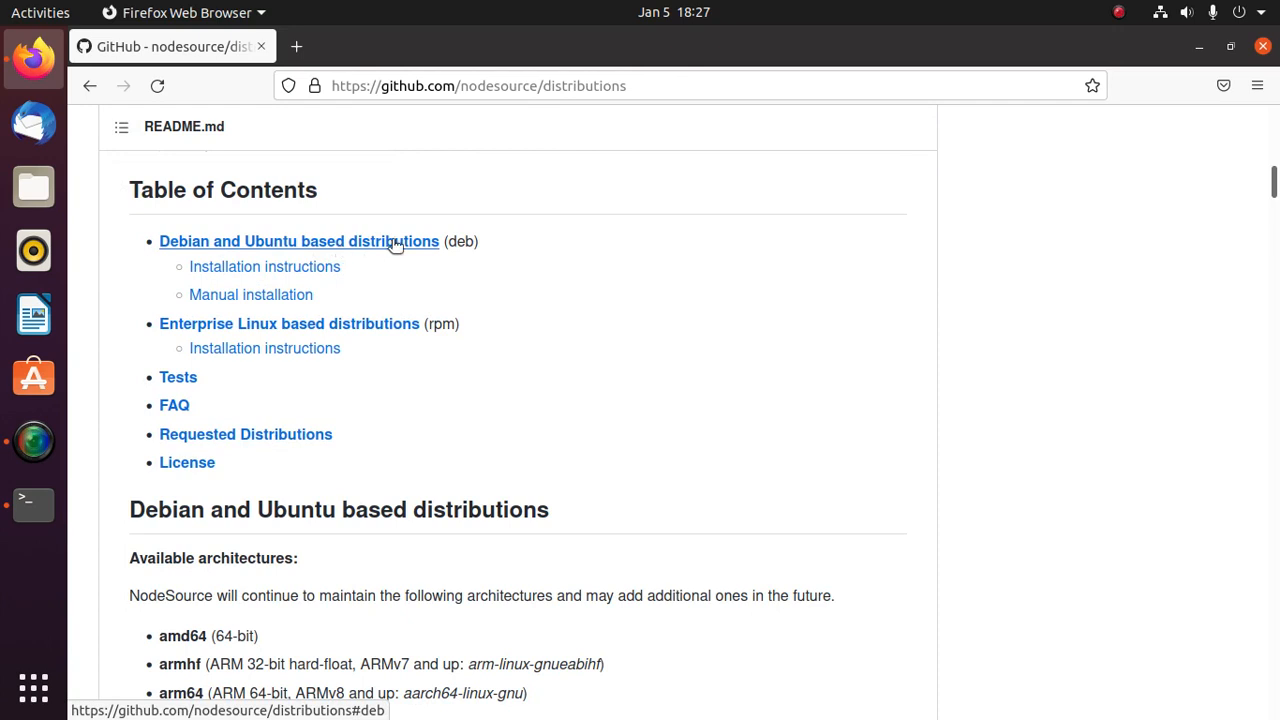
left_click(264, 266)
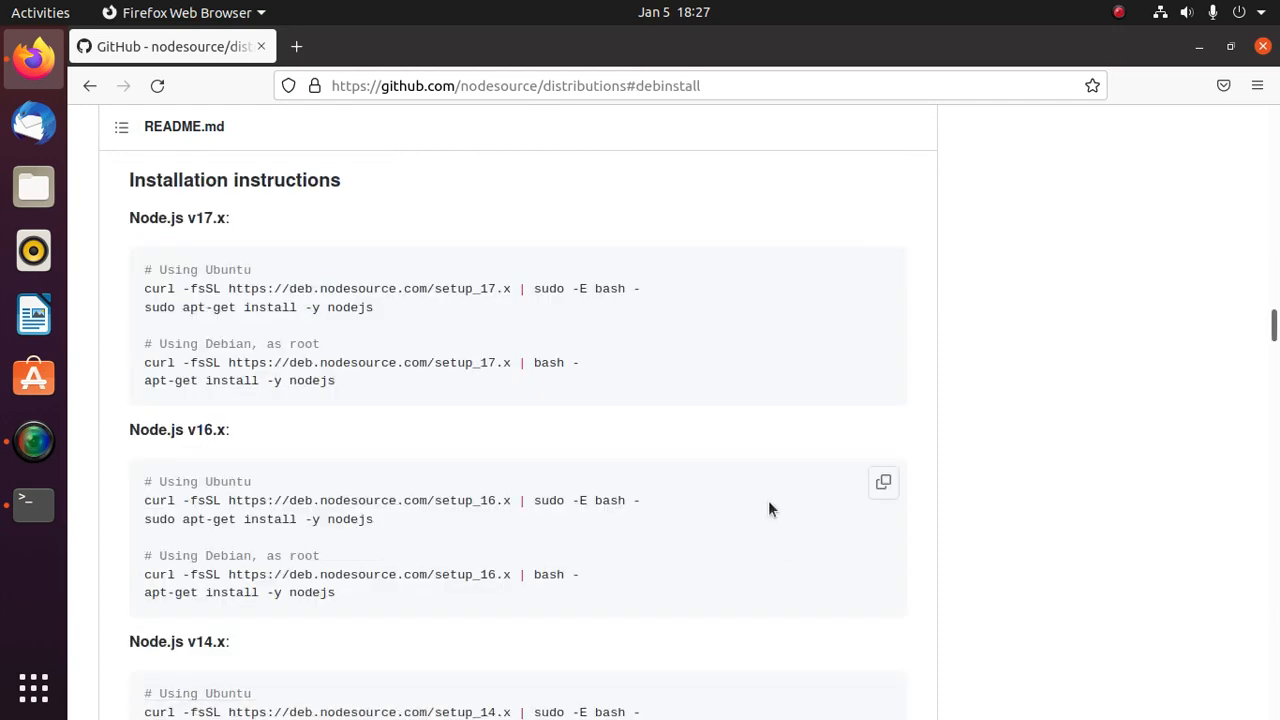
mouse_move(742, 484)
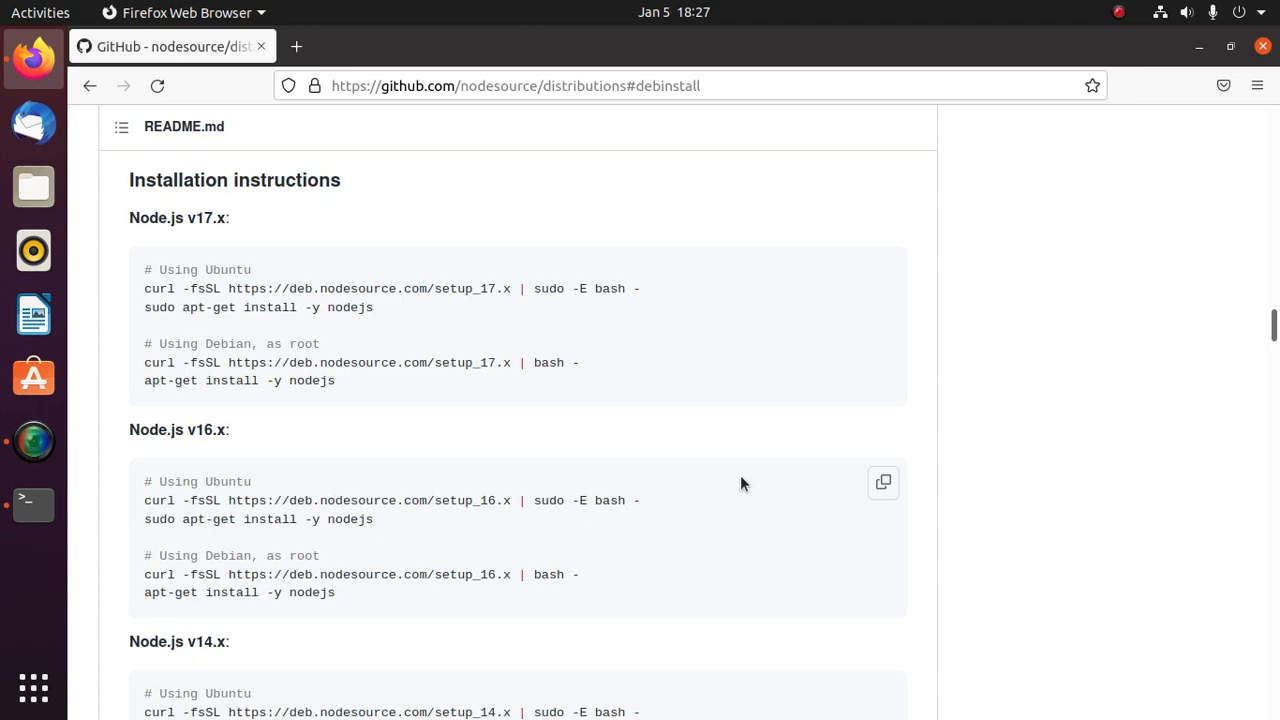
Step: Select the Node.js v16.x curl setup command and bring the terminal forward
scroll("down", 3)
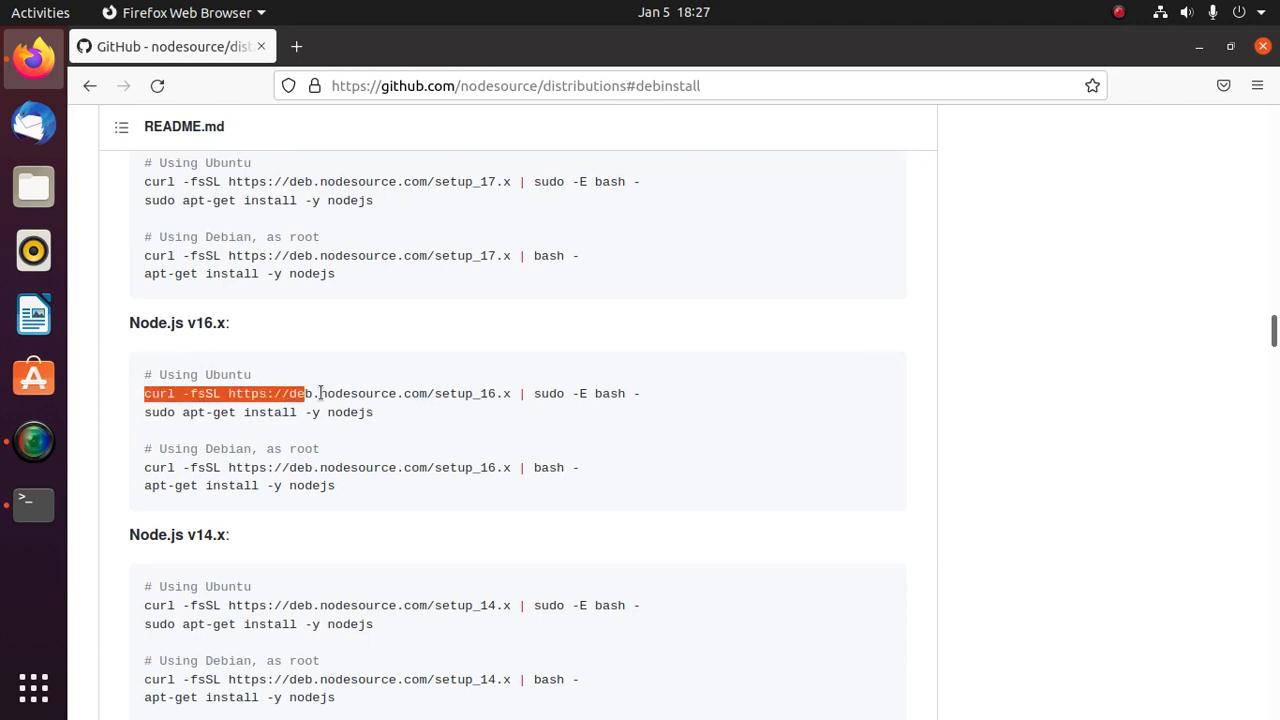
left_click_drag(300, 392, 640, 392)
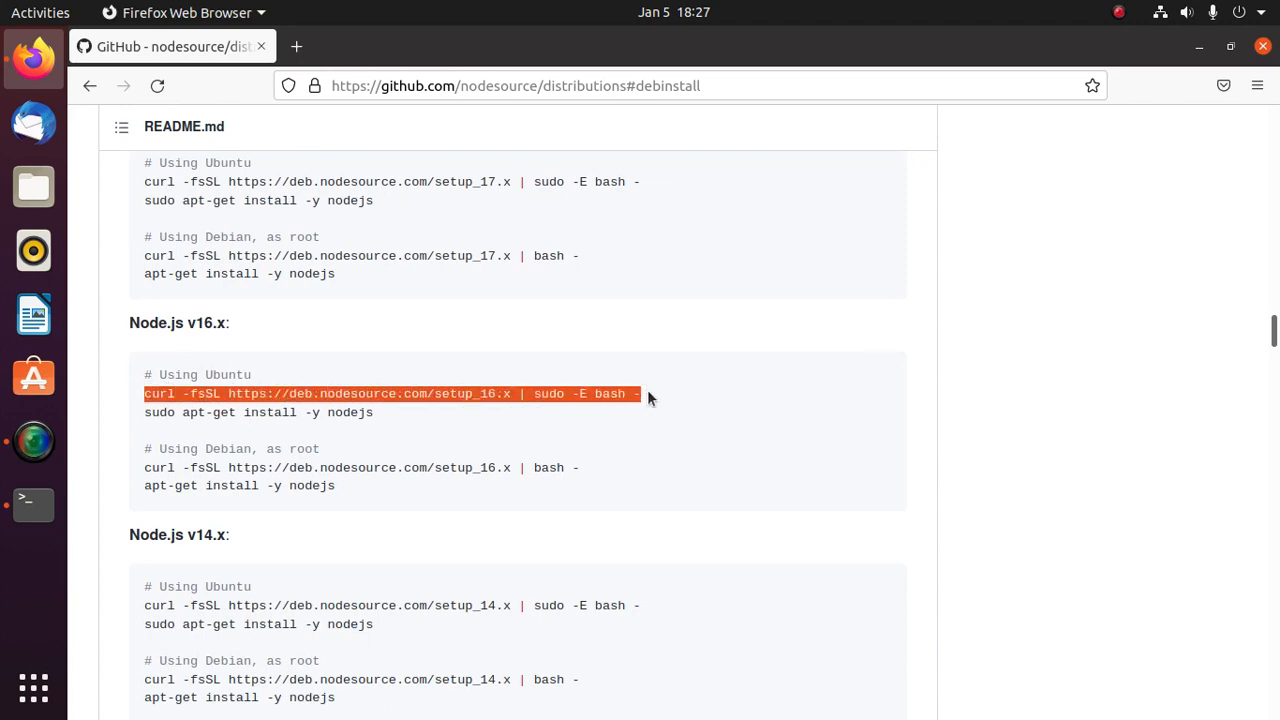
mouse_move(678, 412)
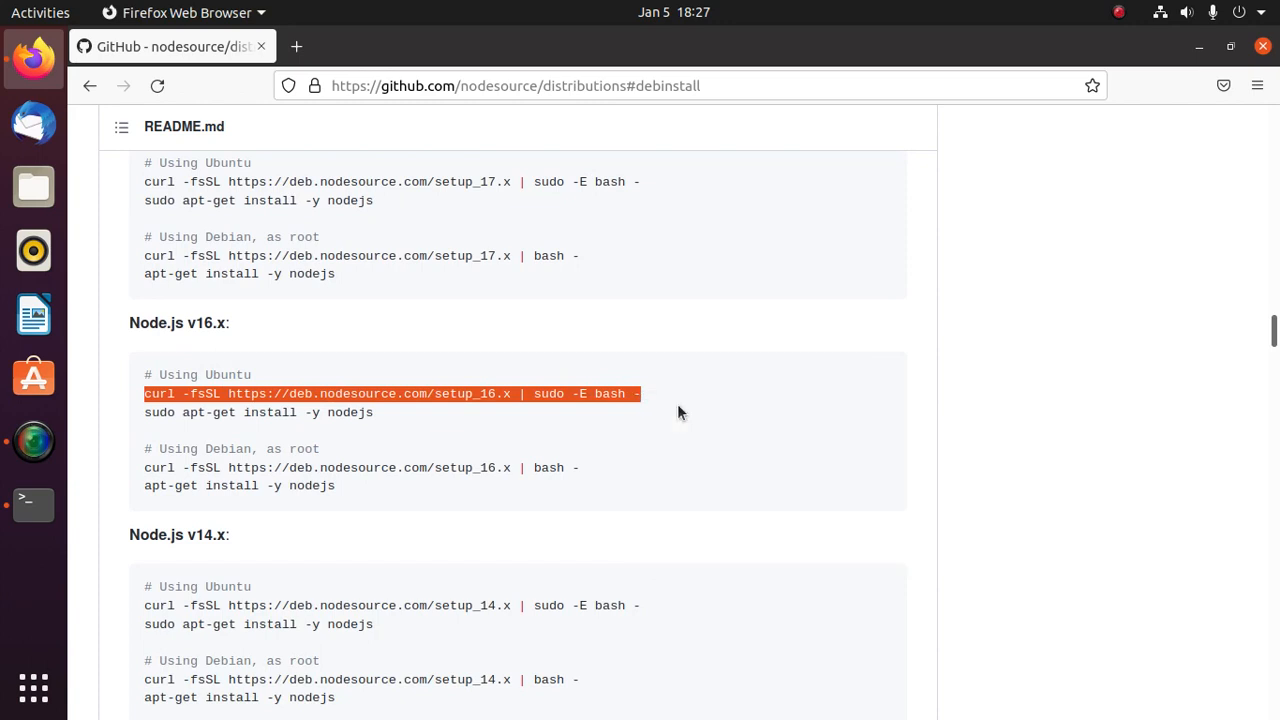
mouse_move(774, 378)
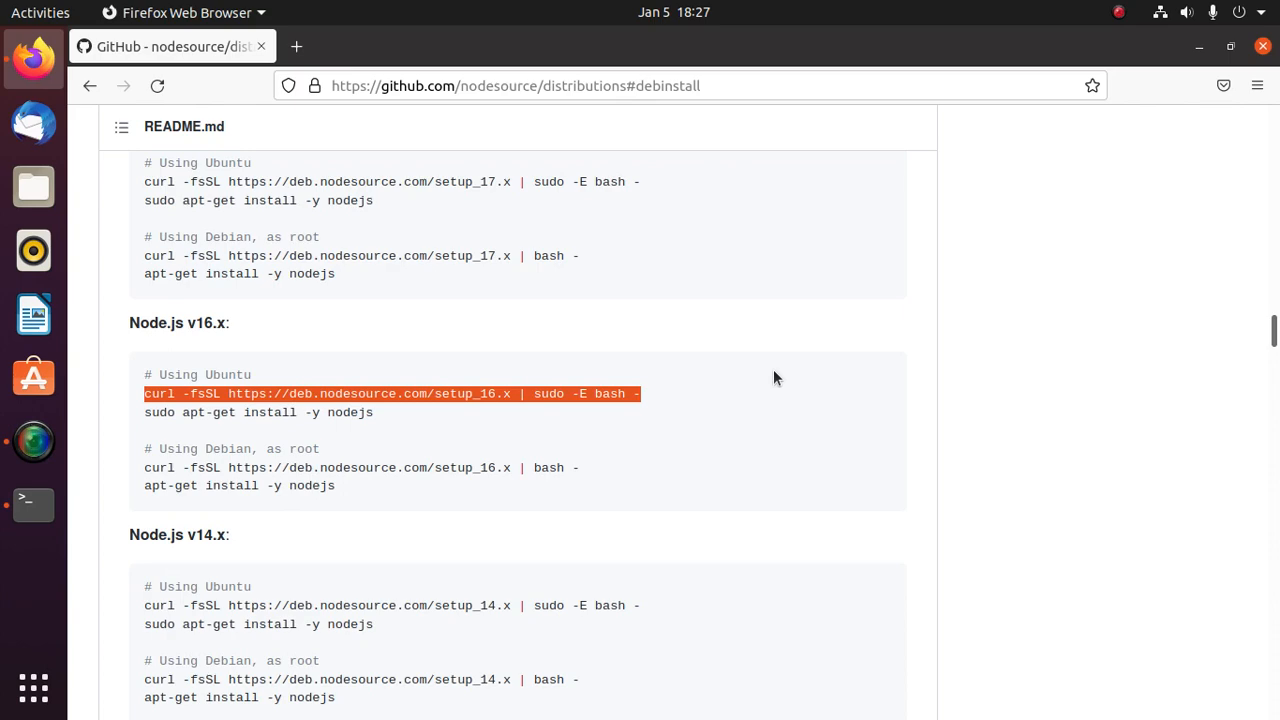
left_click(32, 502)
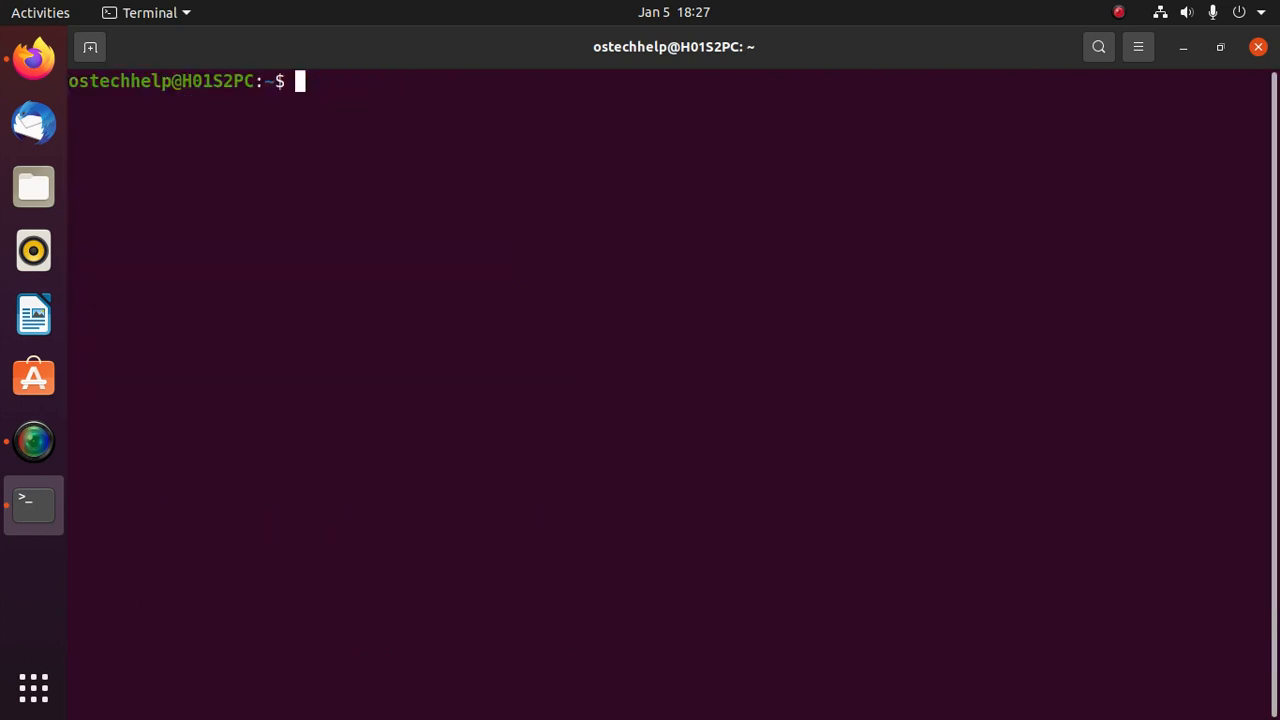
Step: Paste and run the NodeSource 16.x setup command, which fails because curl is not found
right_click(450, 200)
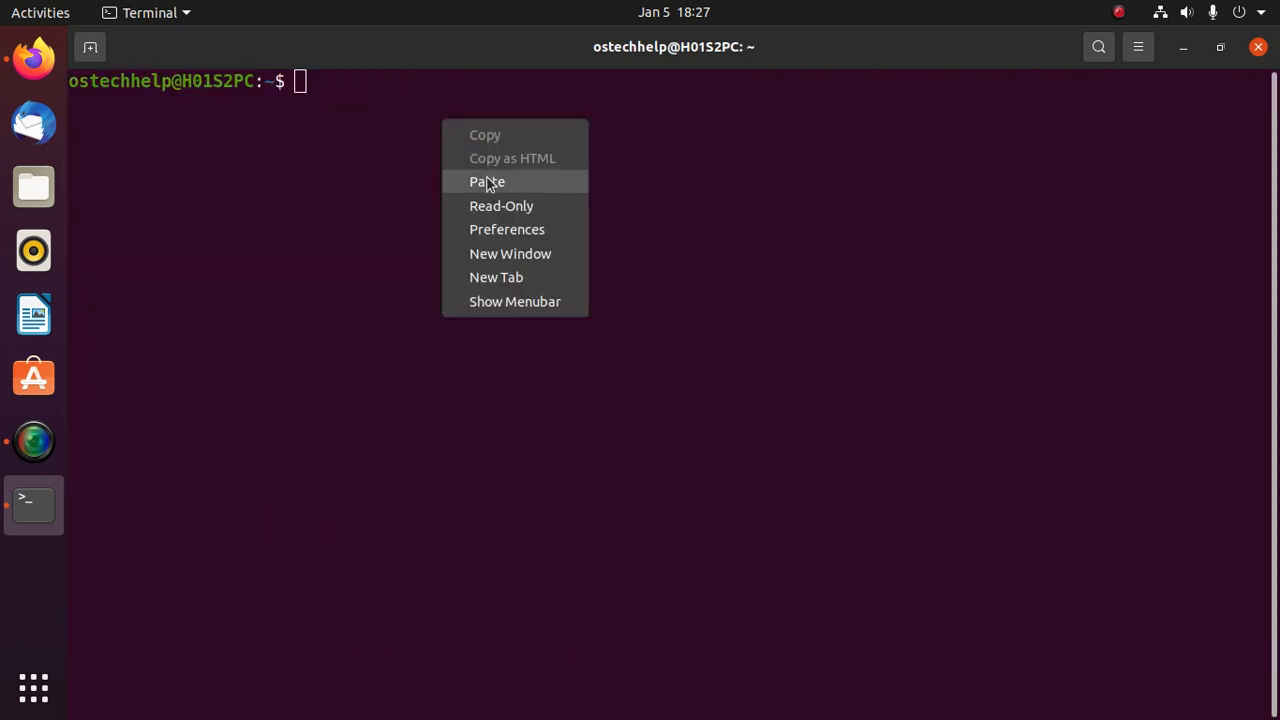
left_click(488, 180)
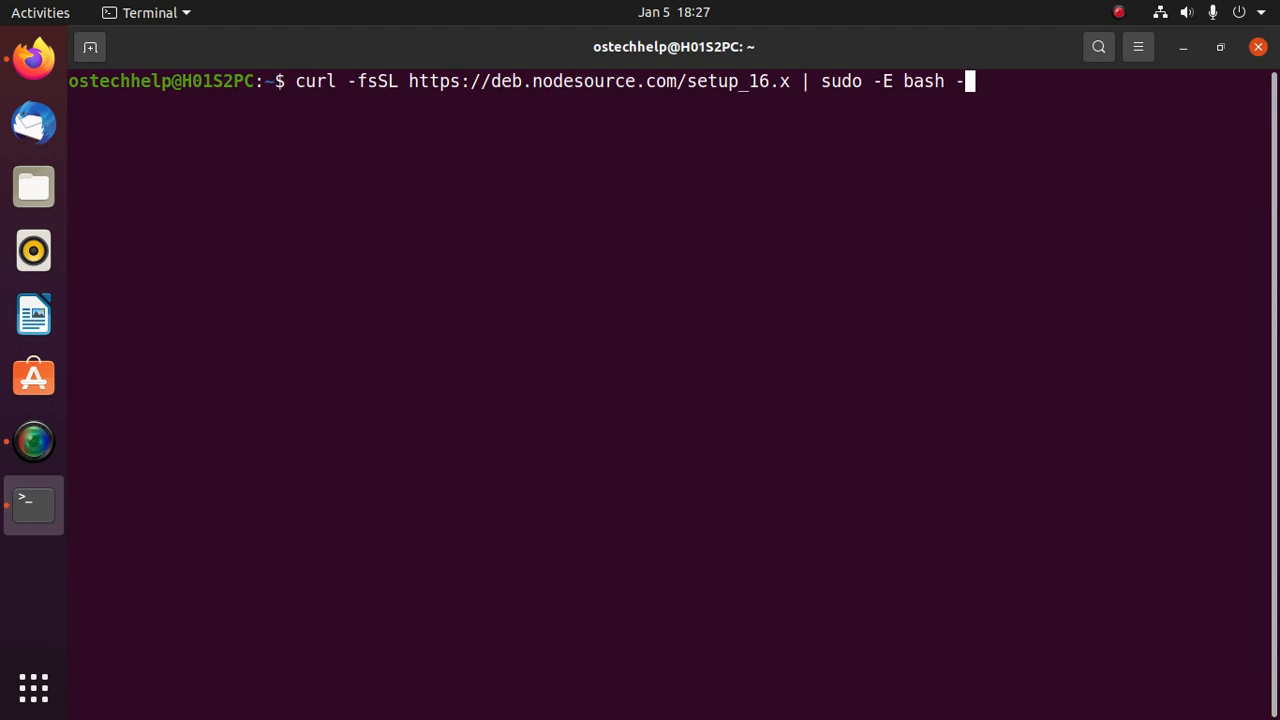
key("Return")
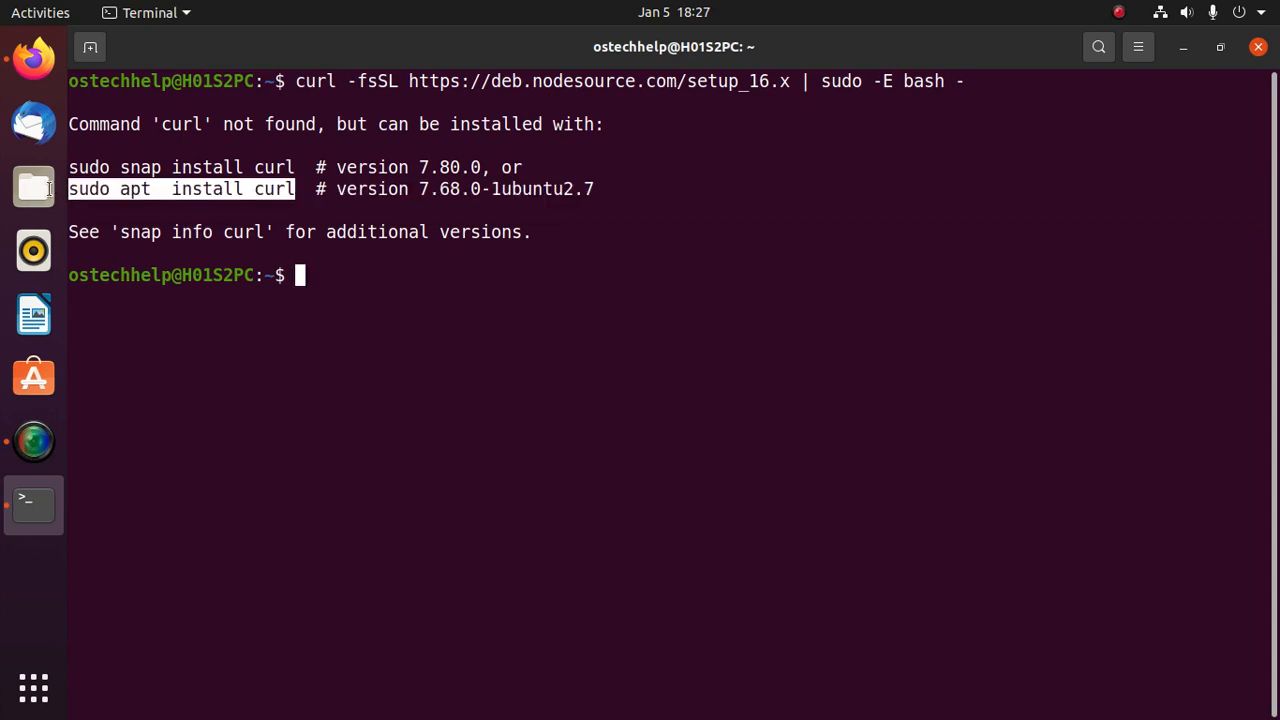
Step: Install curl with sudo apt install curl, then run the NodeSource setup_16.x curl script successfully
left_click(412, 292)
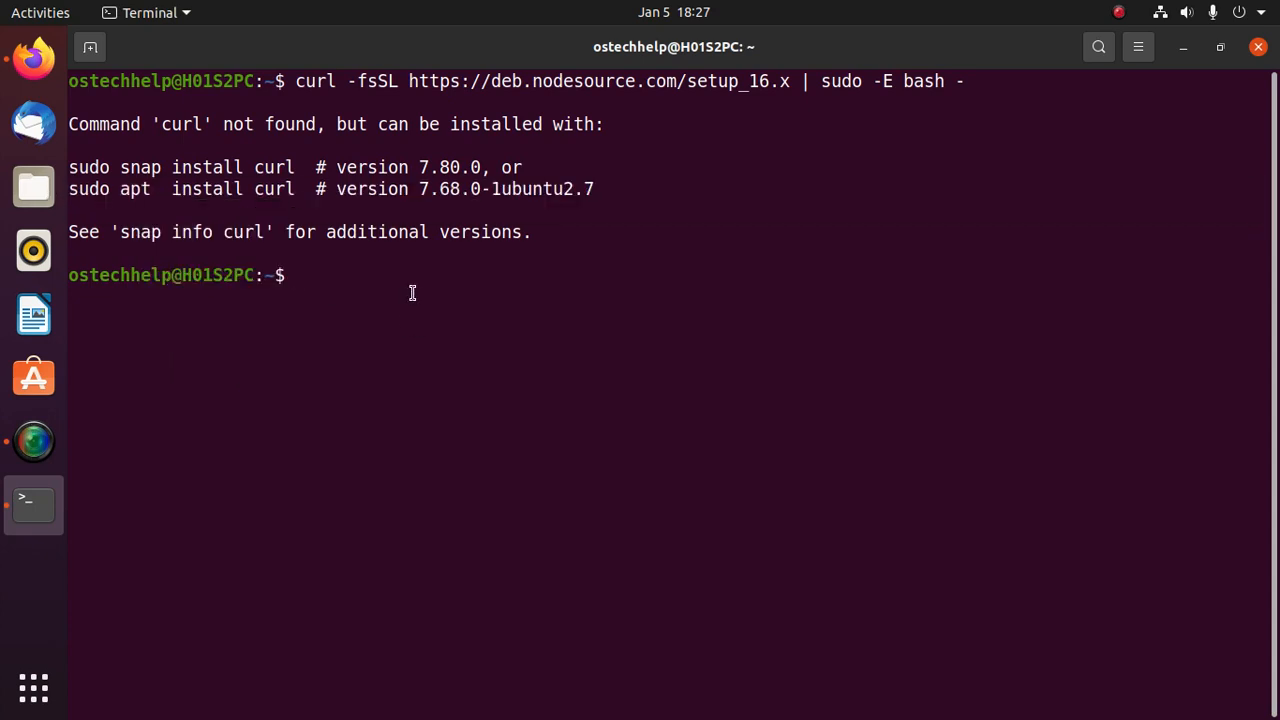
type("sudo apt  install curl")
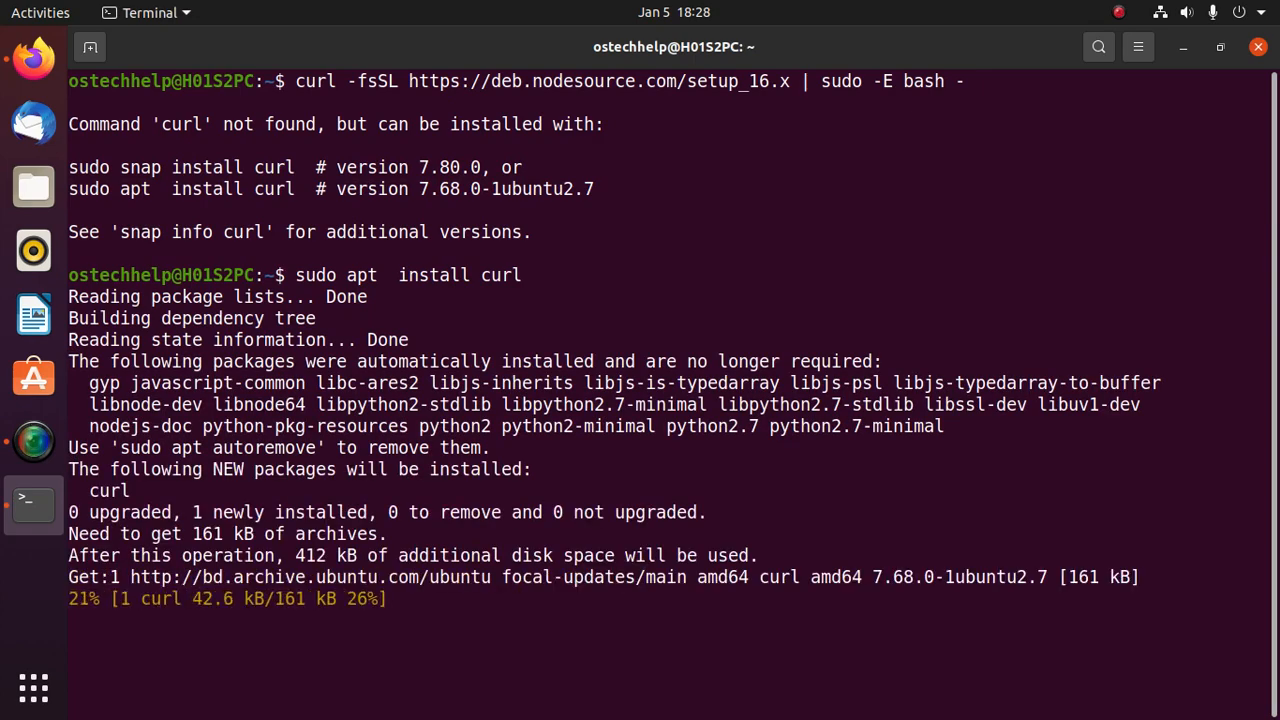
scroll("down", 3)
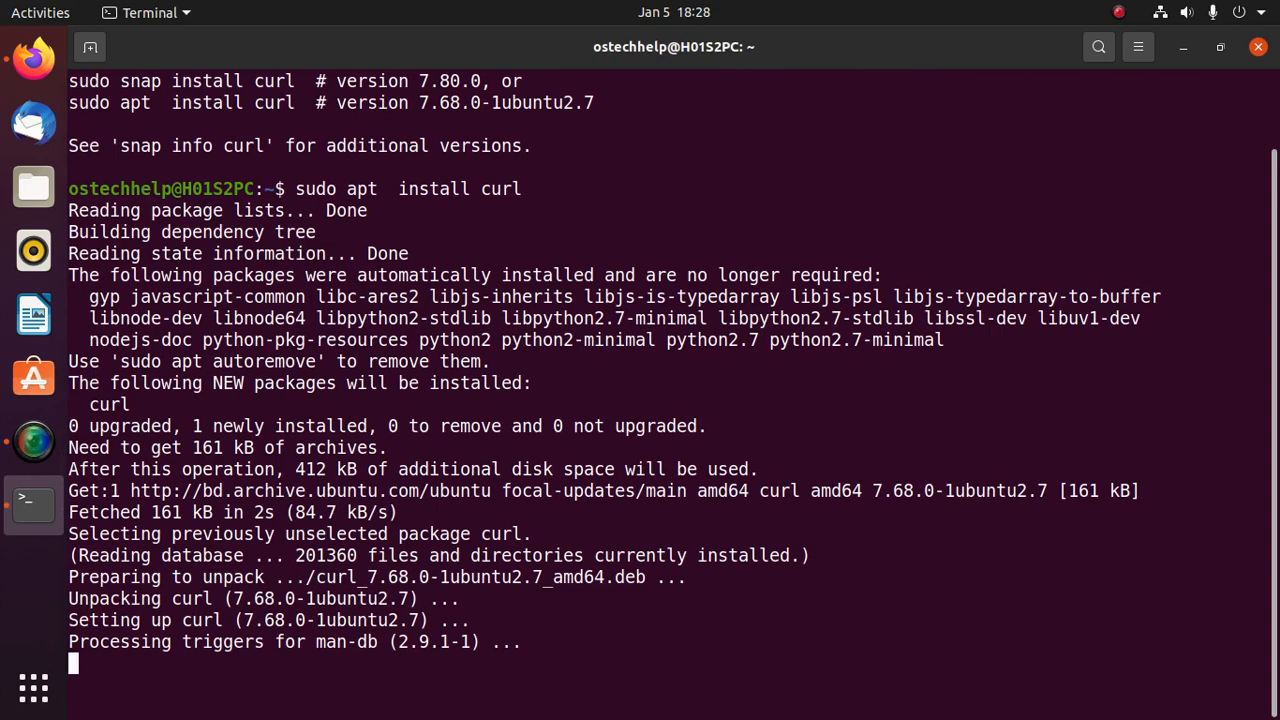
type("curl -fsSL https://deb.nodesource.com/setup_16.x | sudo -E bash -")
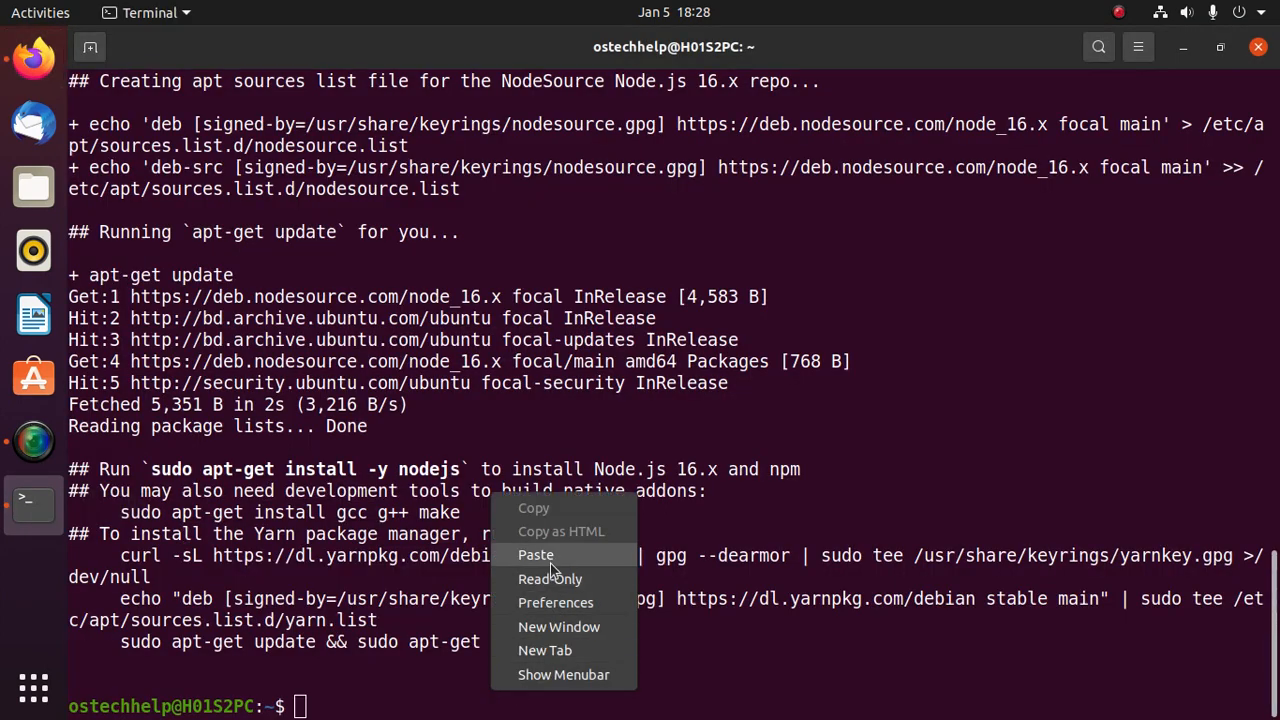
Step: Paste and run sudo apt-get install -y nodejs to install Node.js 16.13.1
left_click(536, 556)
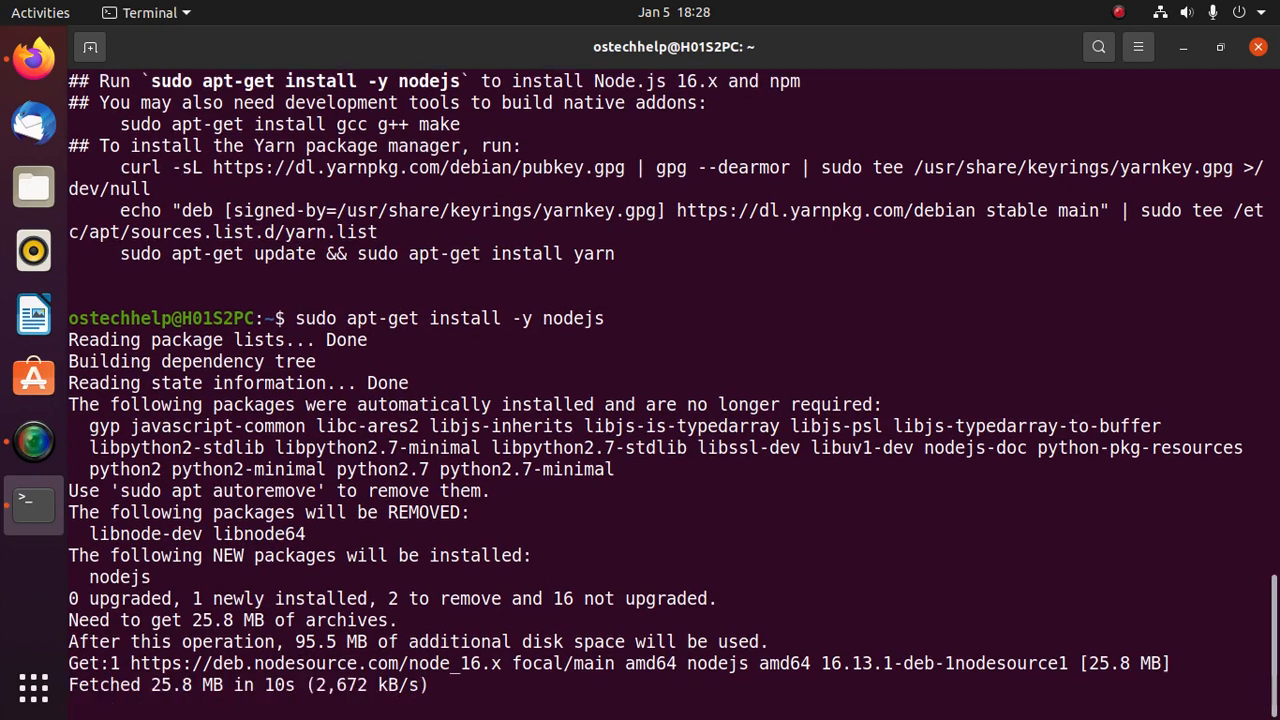
scroll("down", 3)
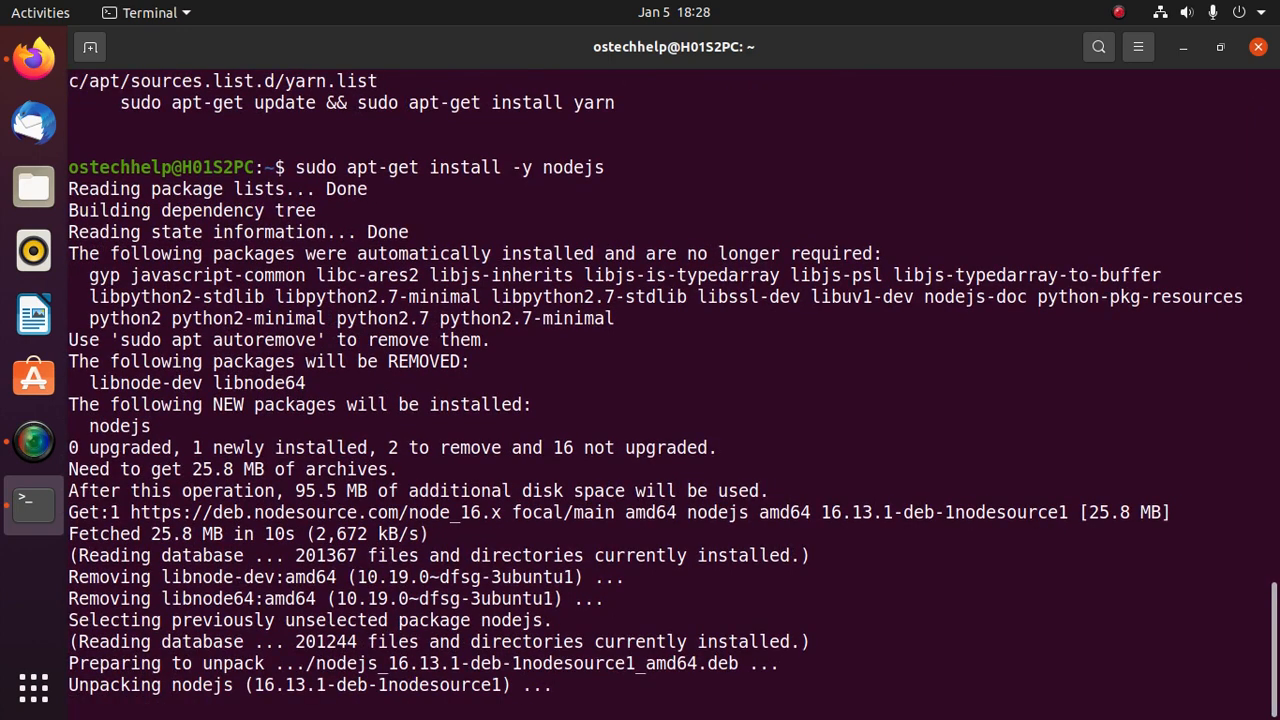
scroll("down", 3)
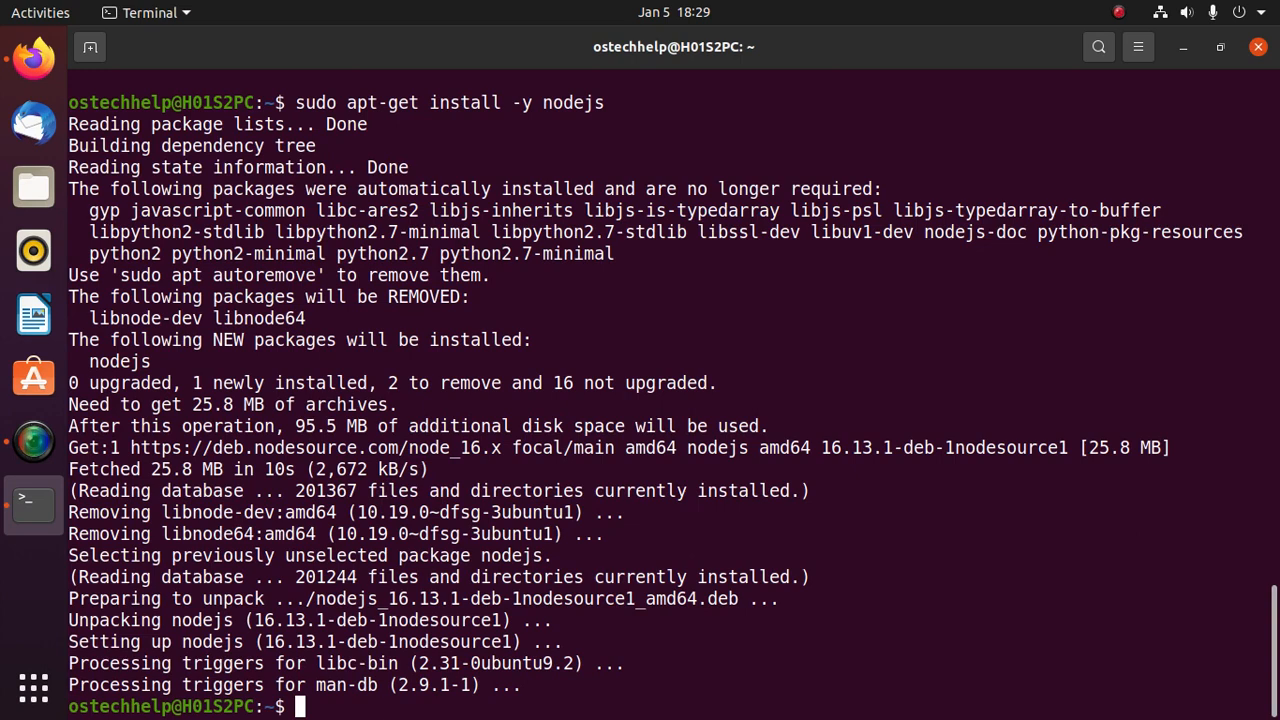
Step: Run npm --version, which now reports 8.3.0
type("n")
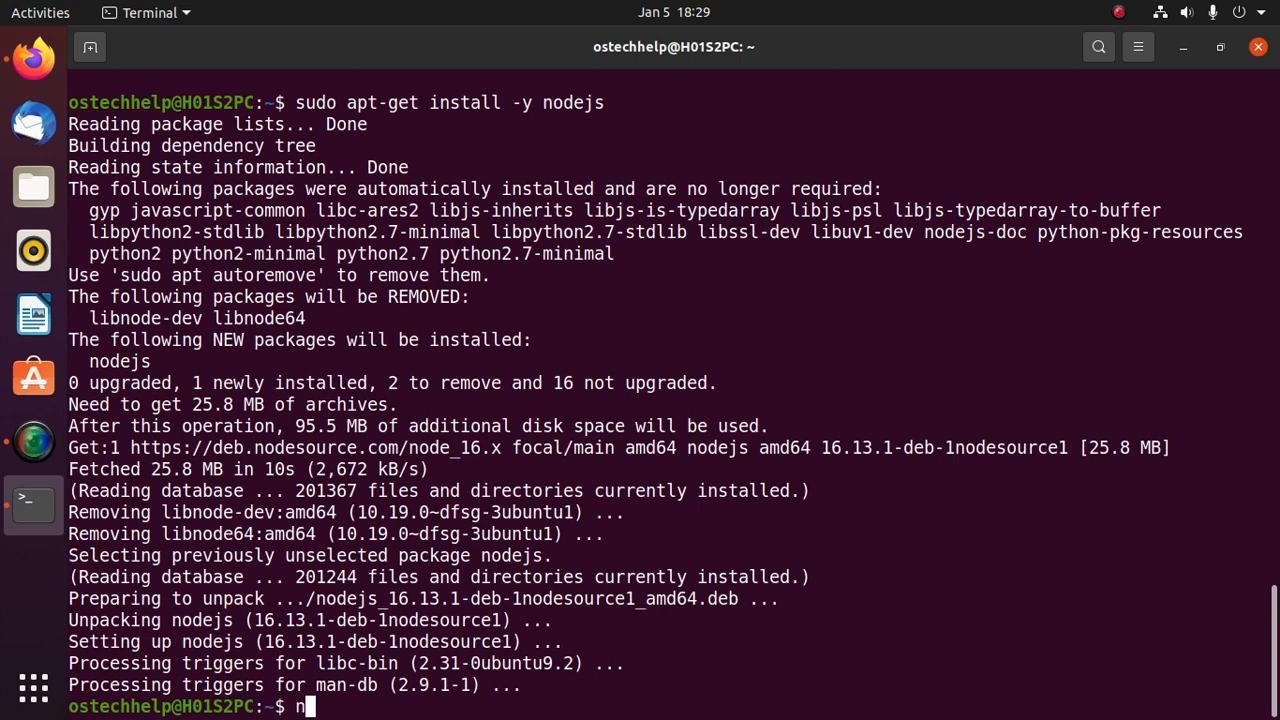
type("pm --")
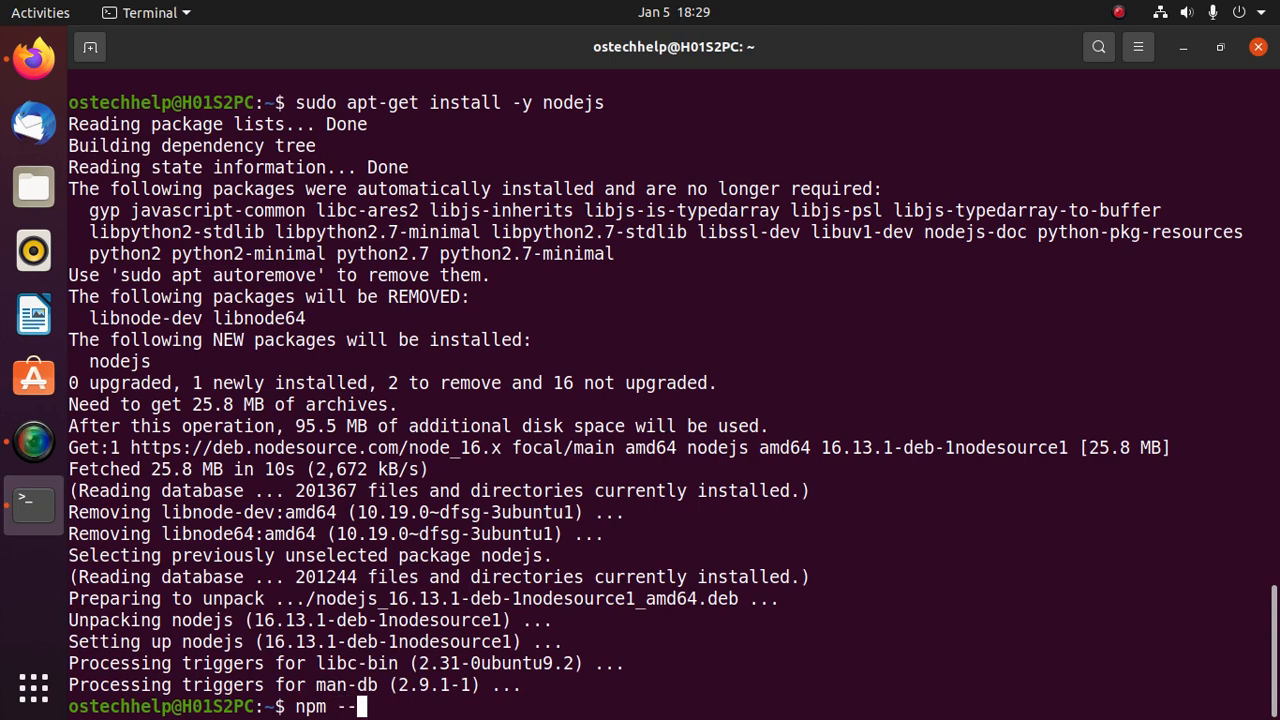
type("version")
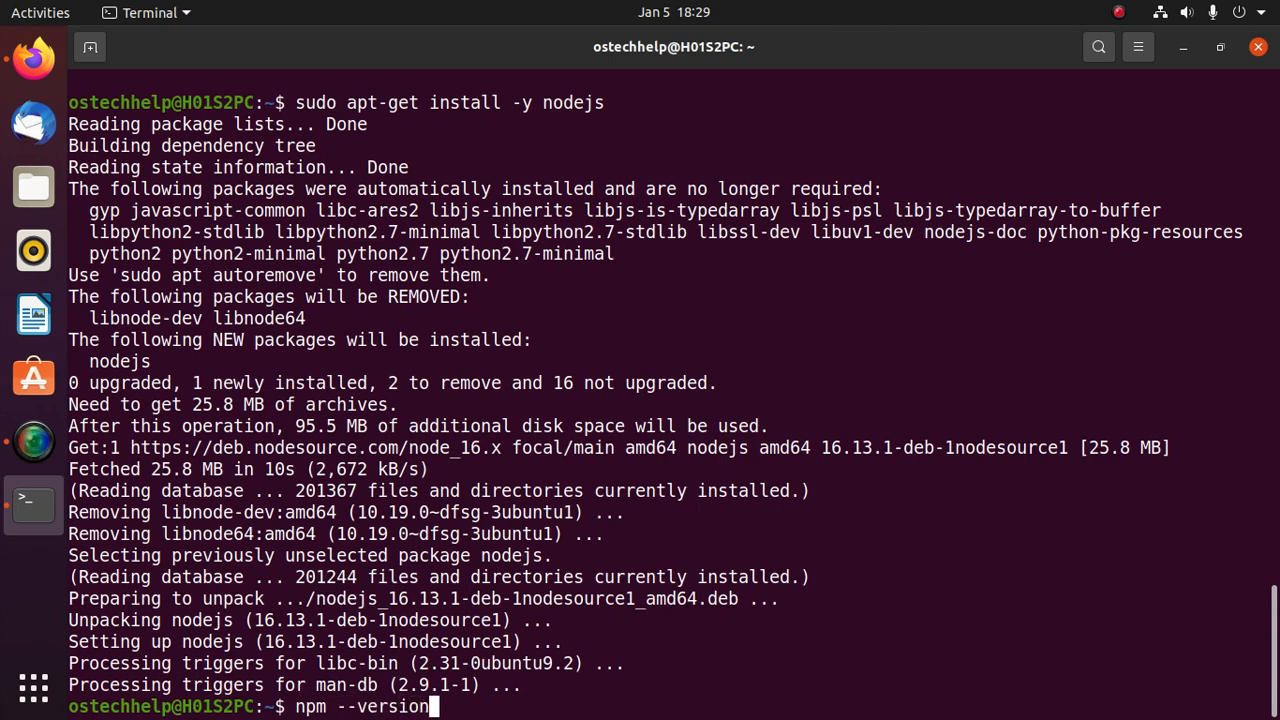
key("Return")
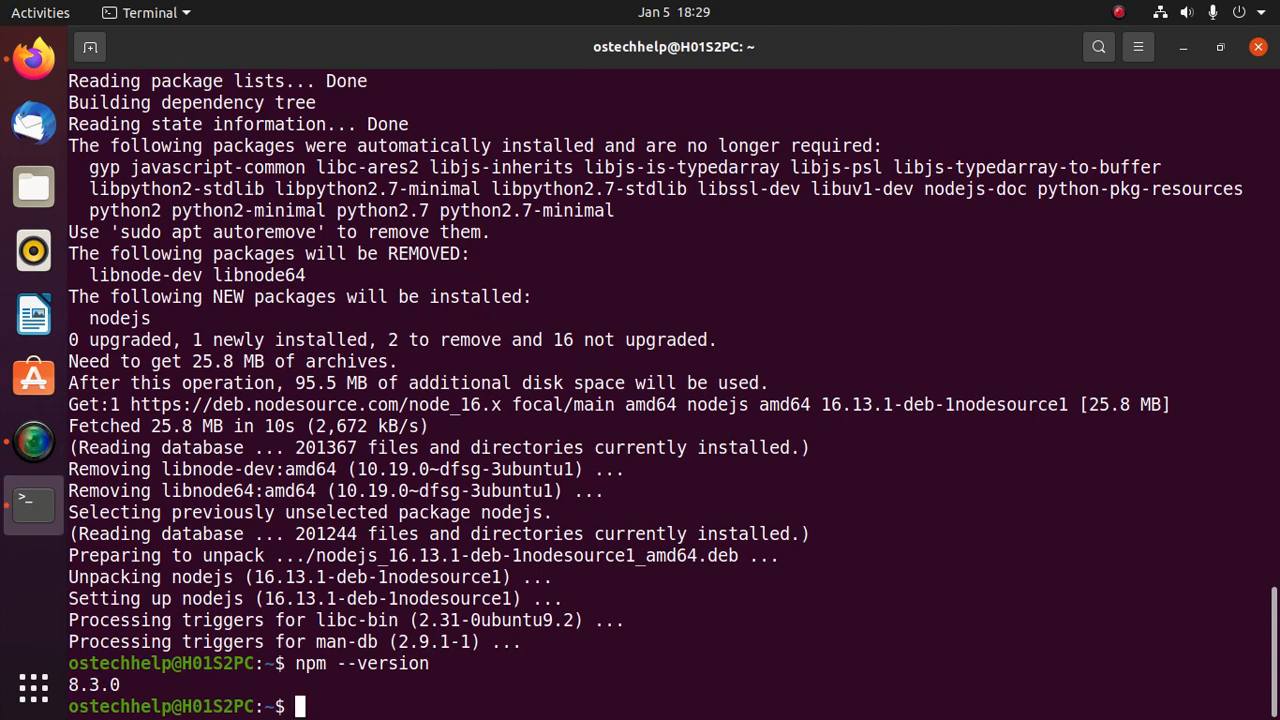
Step: Run node --version, which reports v16.13.1
type("npm --version")
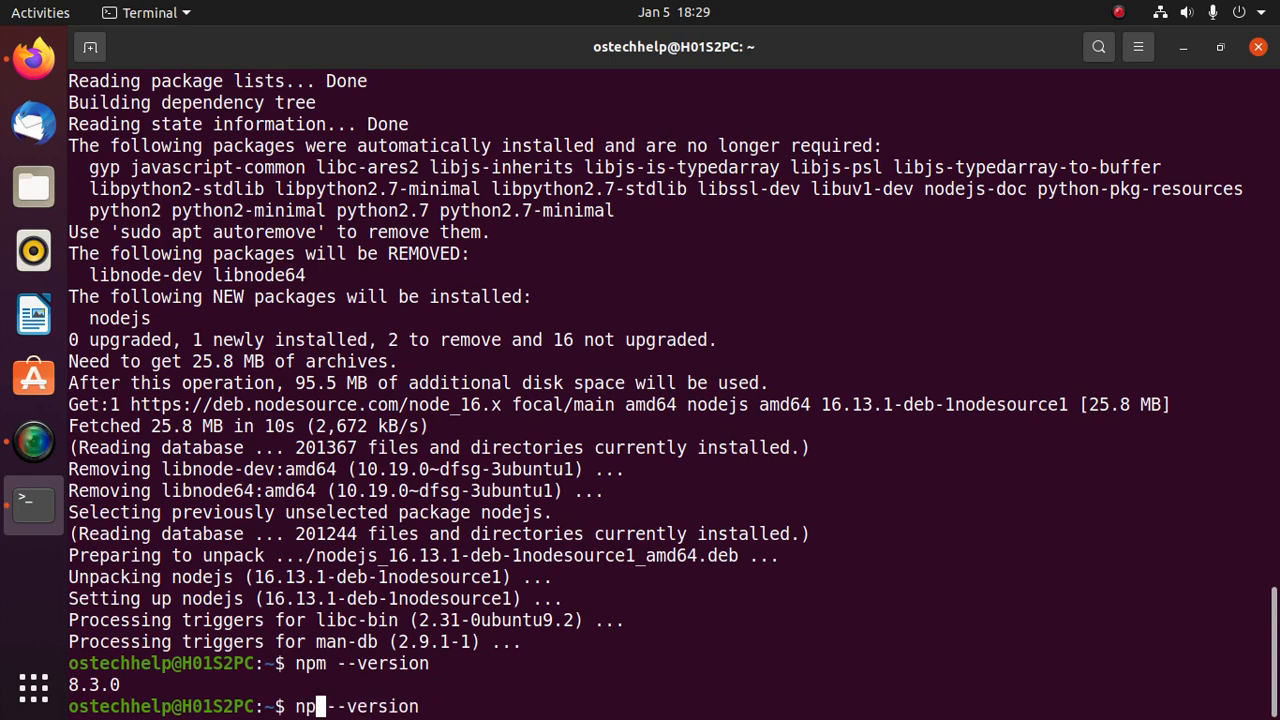
key("Return")
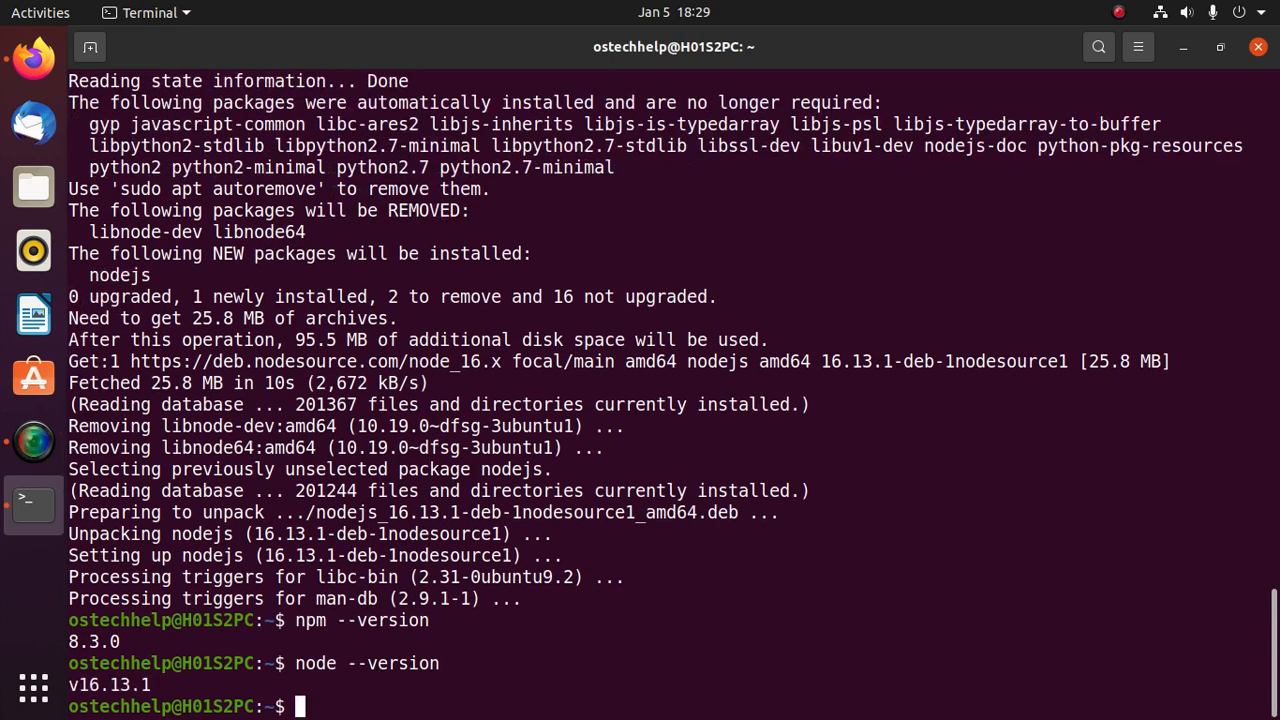